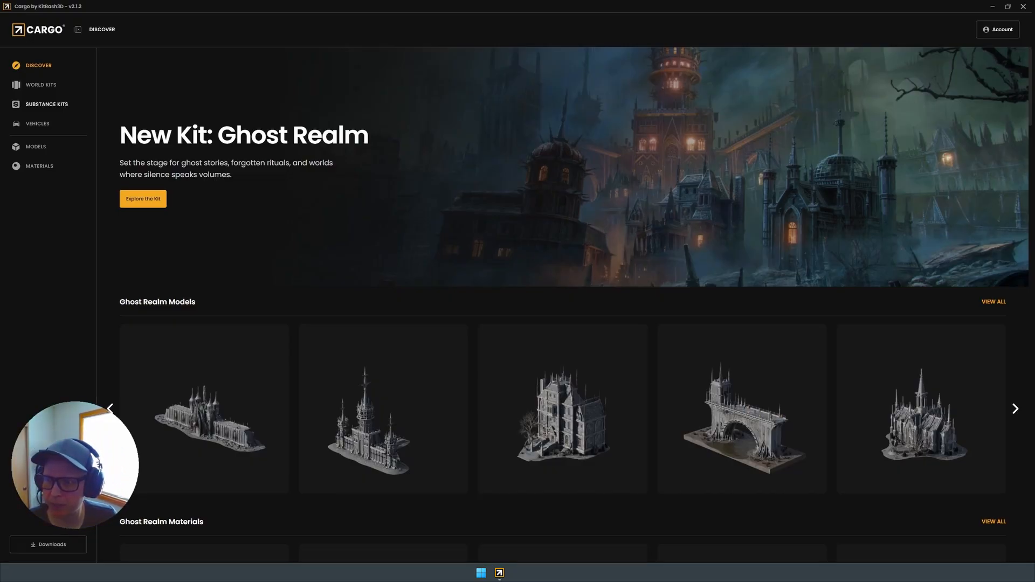
Browse the Substance Kits list down past Work Zone and Military Ops to Armored Hulls
{"action": "left_click", "coordinate": [45, 105]}
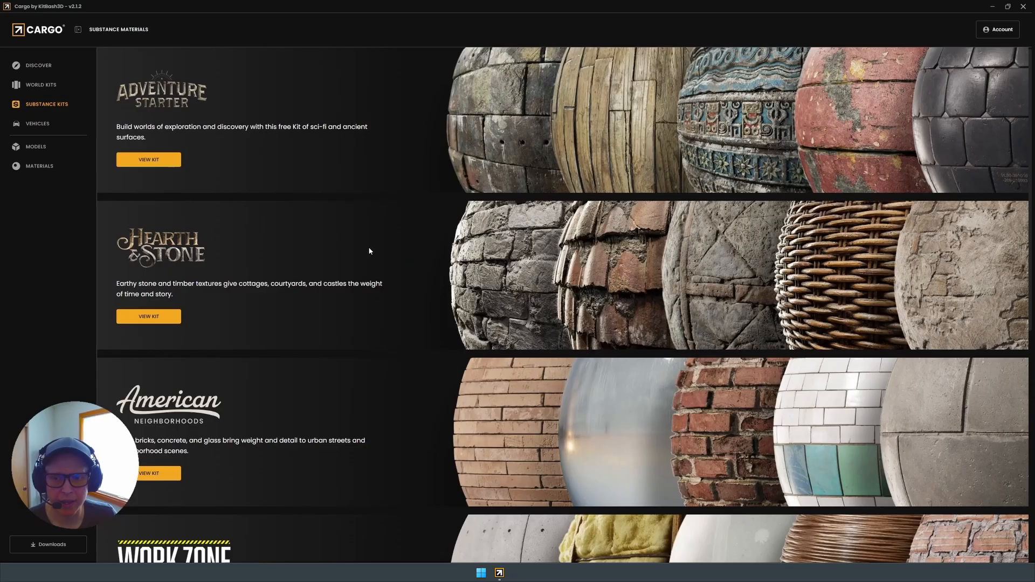
{"action": "mouse_move", "coordinate": [427, 258]}
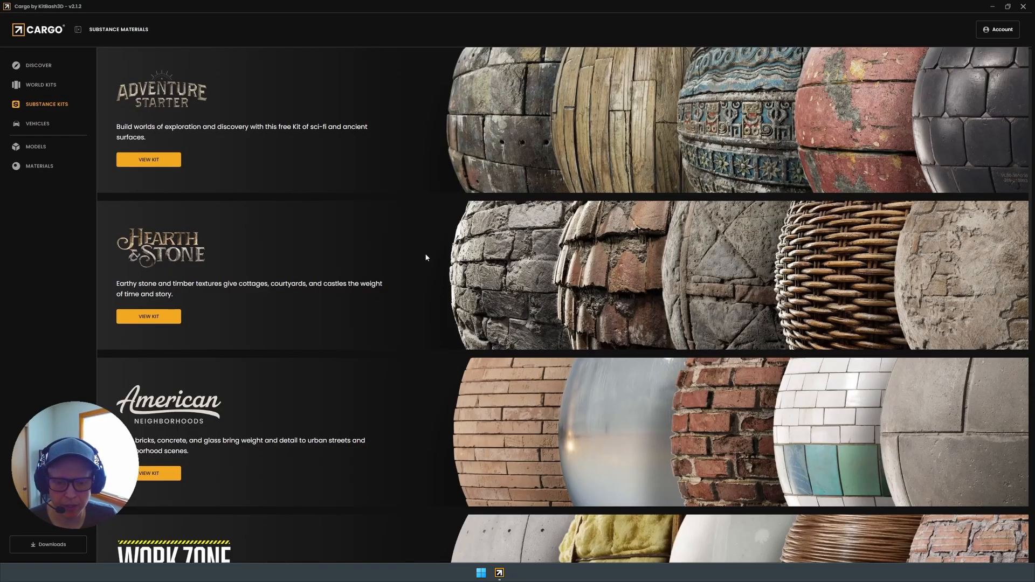
{"action": "mouse_move", "coordinate": [263, 137]}
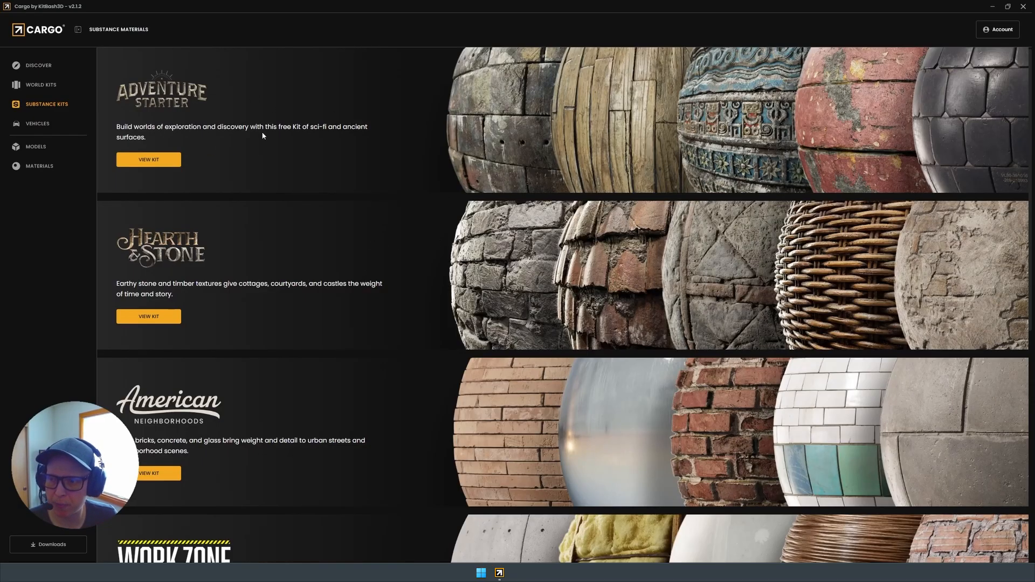
{"action": "mouse_move", "coordinate": [306, 150]}
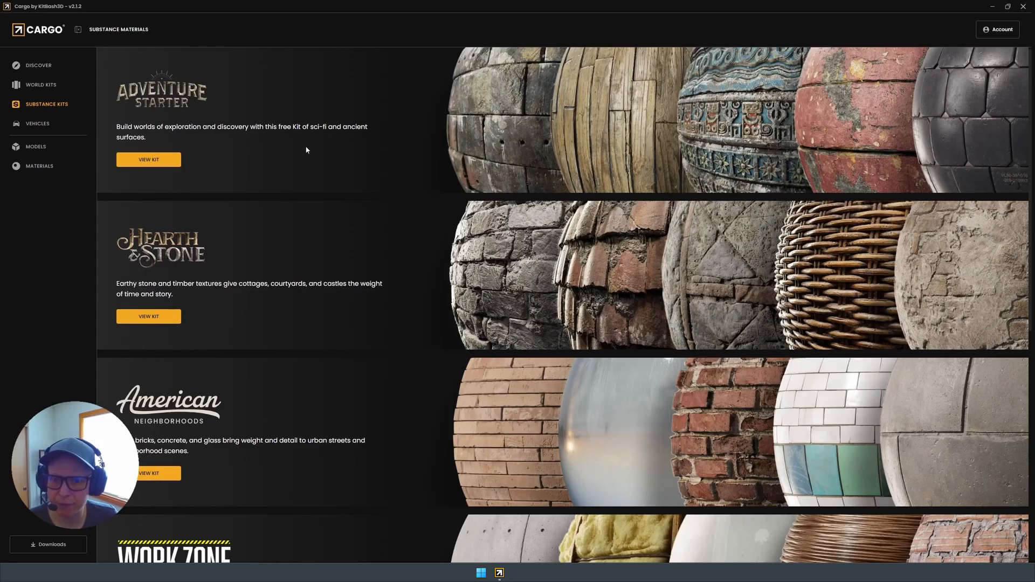
{"action": "mouse_move", "coordinate": [489, 139]}
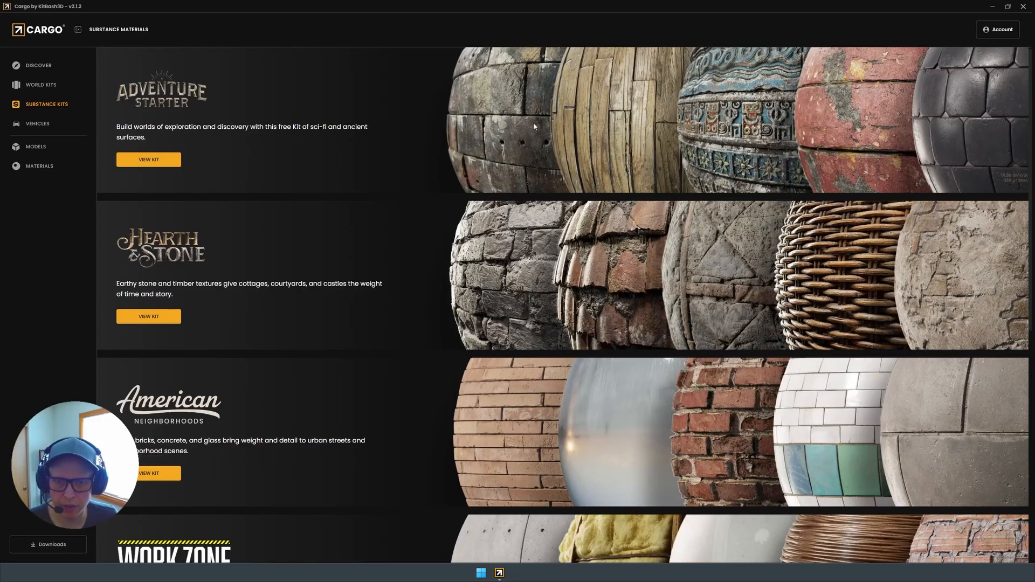
{"action": "mouse_move", "coordinate": [324, 275]}
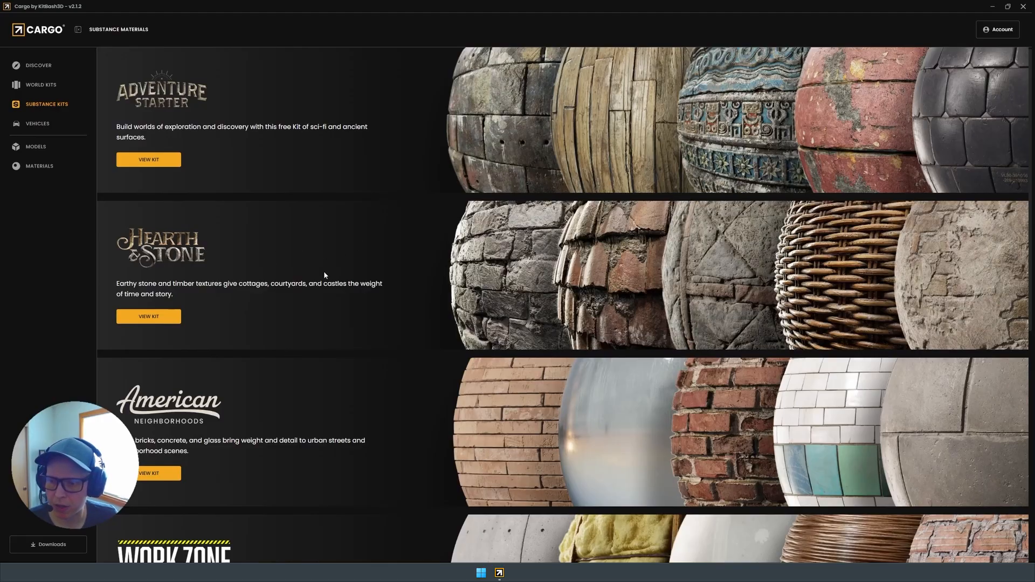
{"action": "scroll", "scroll_direction": "down", "scroll_amount": 3}
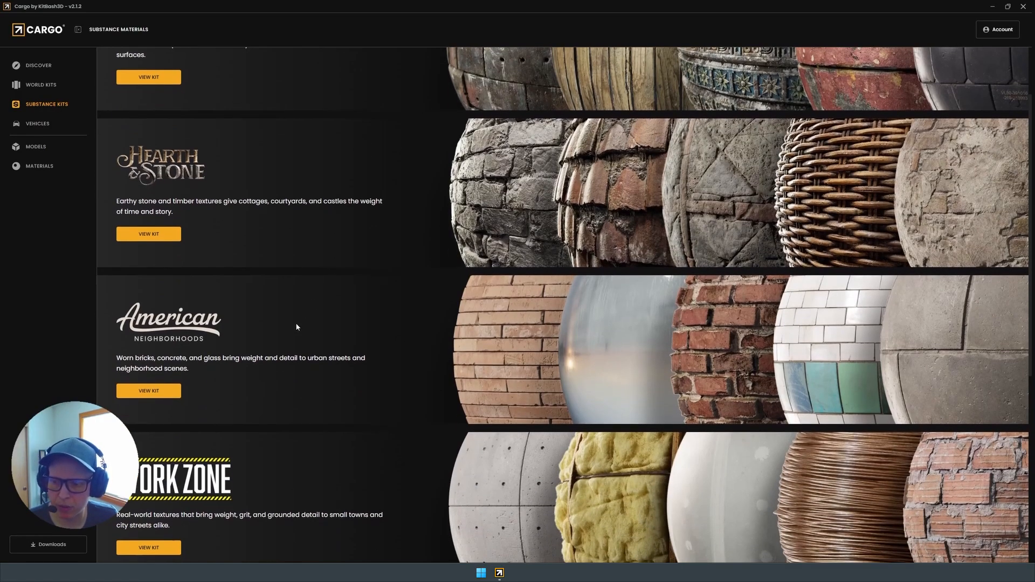
{"action": "scroll", "scroll_direction": "down", "scroll_amount": 3}
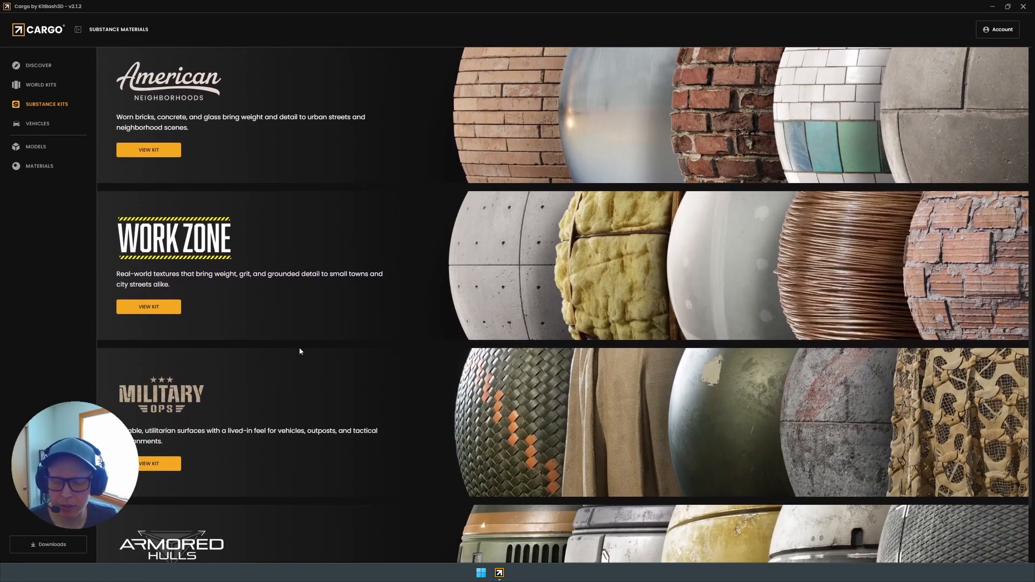
{"action": "scroll", "scroll_direction": "down", "scroll_amount": 3}
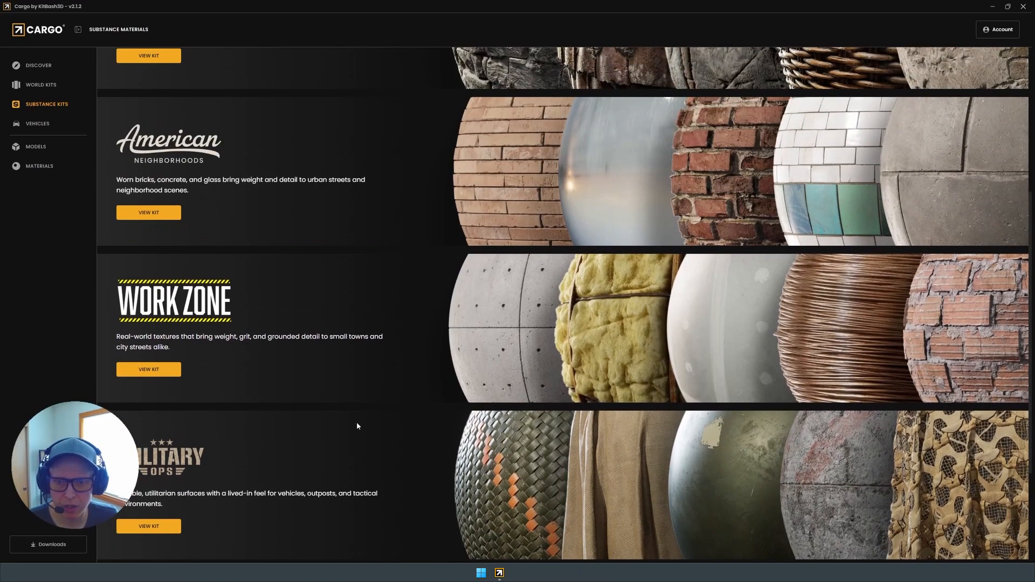
{"action": "scroll", "scroll_direction": "down", "scroll_amount": 3}
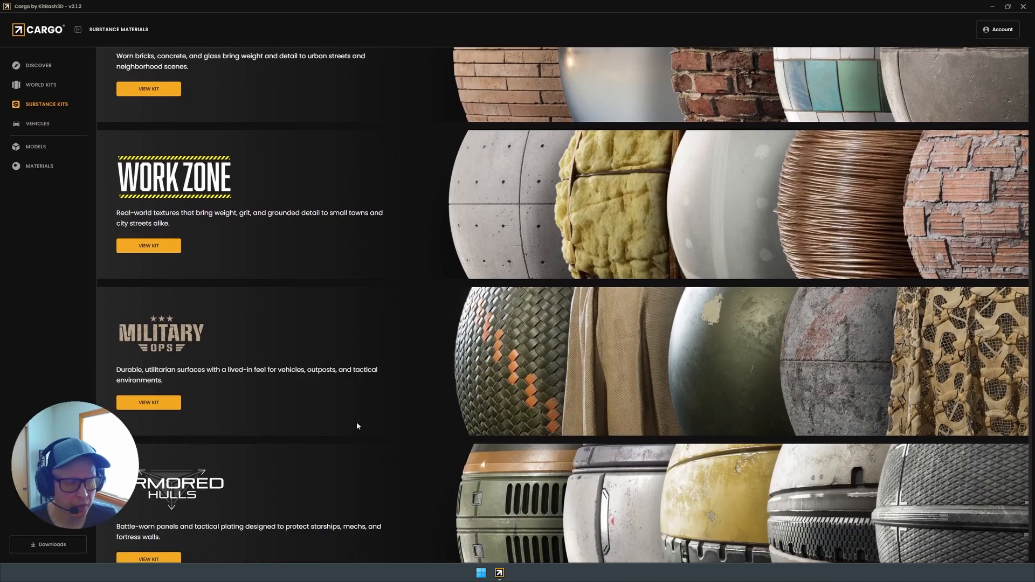
{"action": "scroll", "scroll_direction": "down", "scroll_amount": 3}
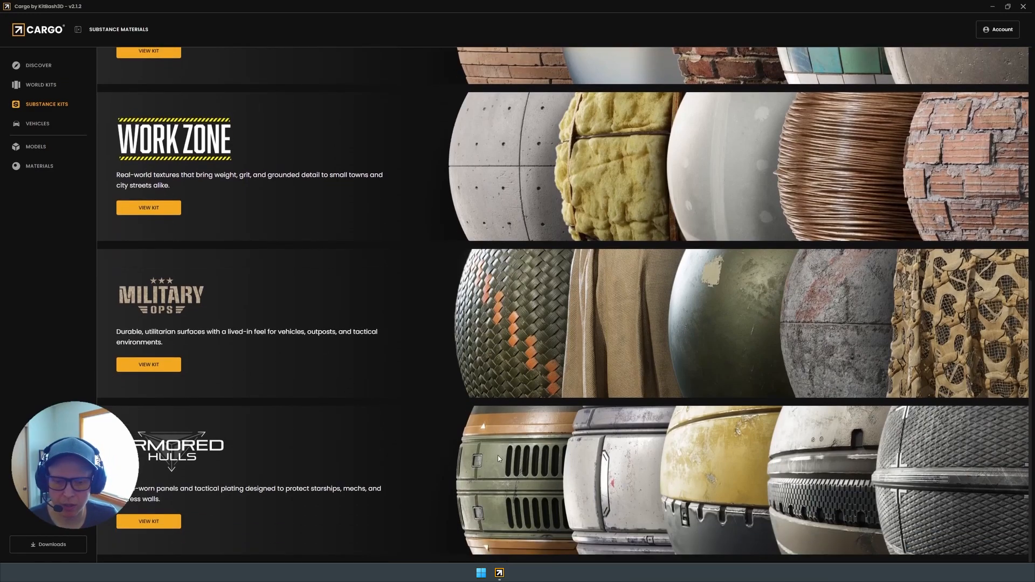
{"action": "mouse_move", "coordinate": [330, 490]}
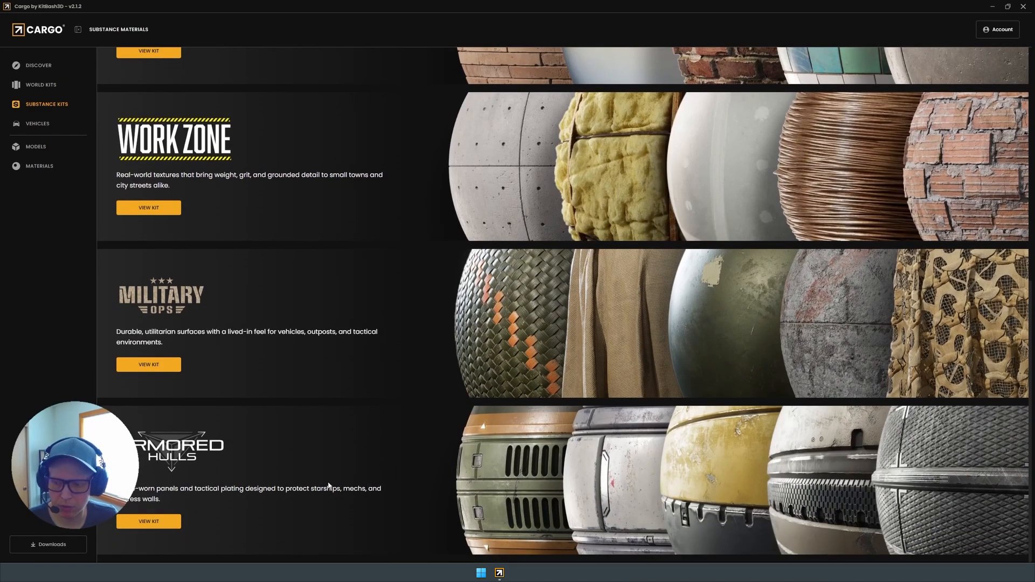
View the Armored Hulls kit and scroll its metal panel material grid to the last row
{"action": "left_click", "coordinate": [149, 522]}
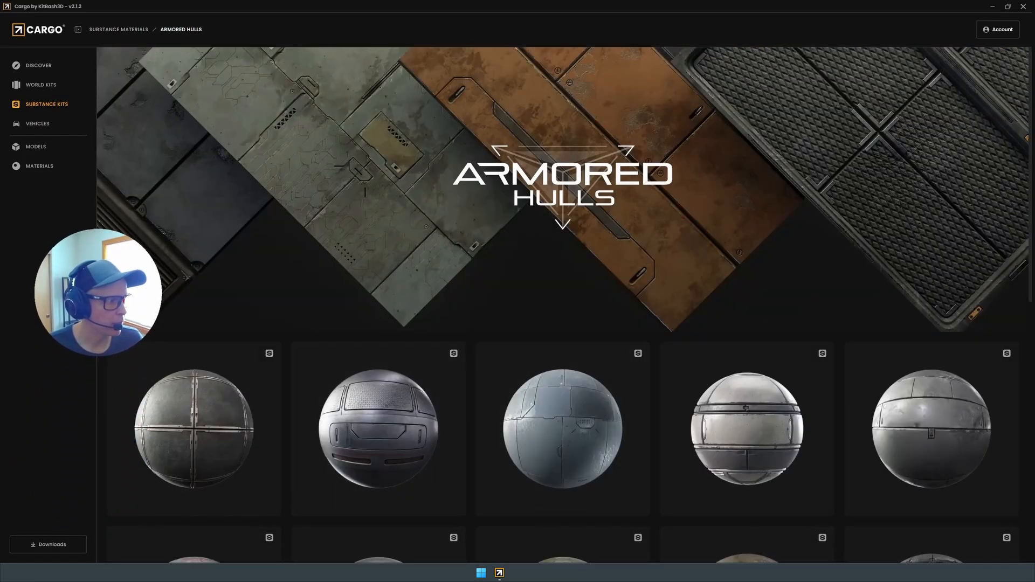
{"action": "scroll", "scroll_direction": "down", "scroll_amount": 3}
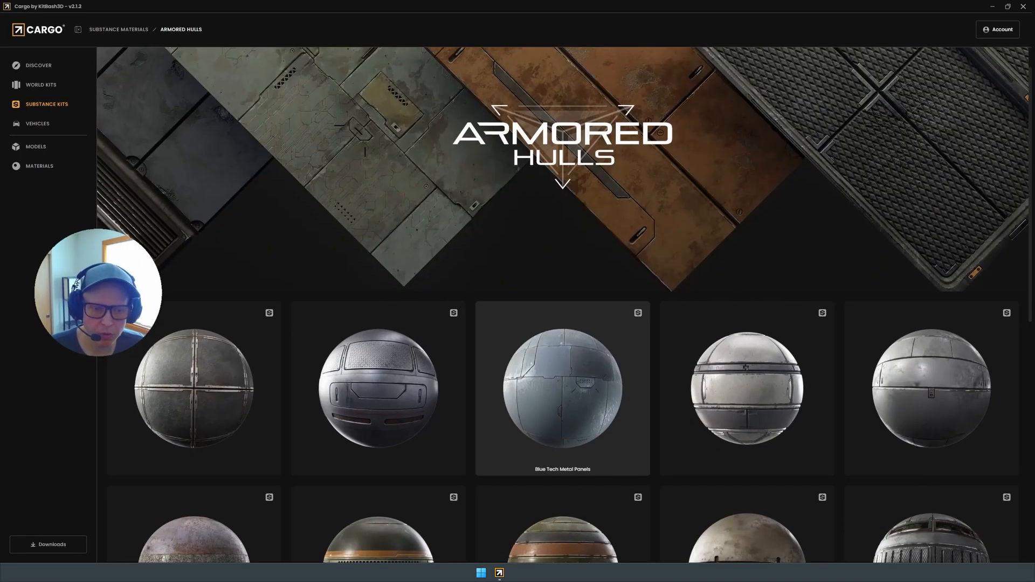
{"action": "scroll", "scroll_direction": "down", "scroll_amount": 3}
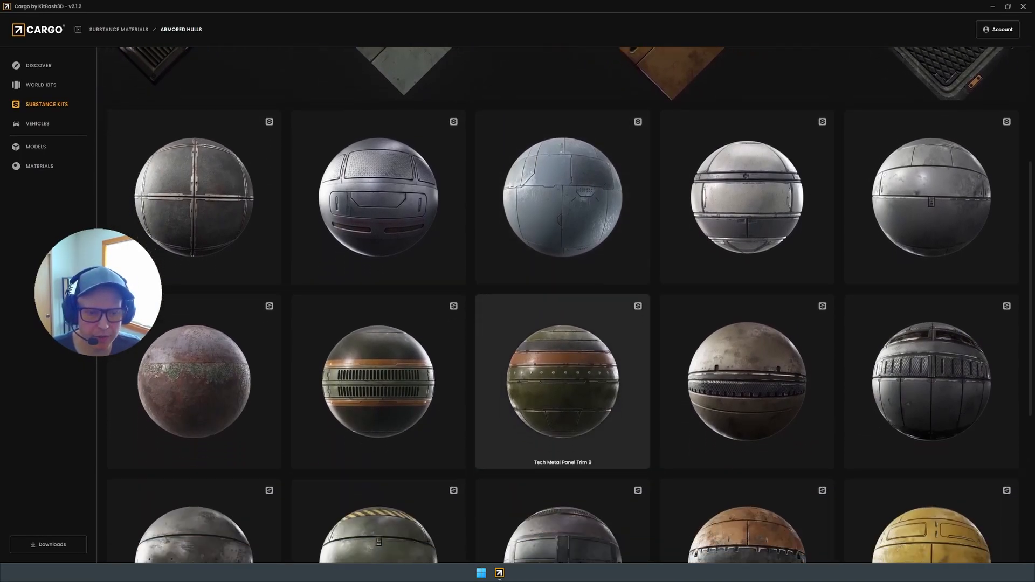
{"action": "scroll", "scroll_direction": "down", "scroll_amount": 3}
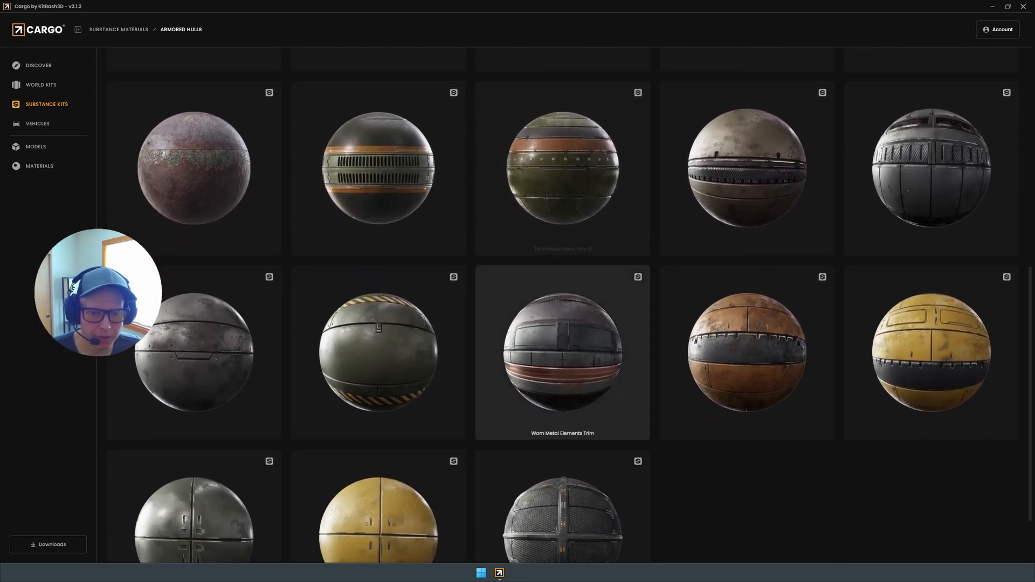
{"action": "scroll", "scroll_direction": "down", "scroll_amount": 3}
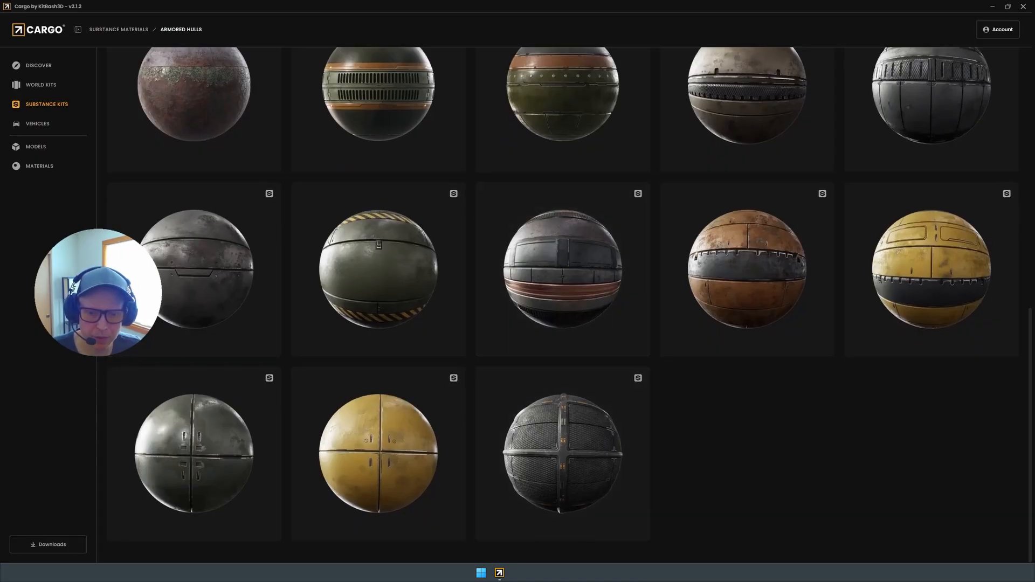
{"action": "mouse_move", "coordinate": [563, 454]}
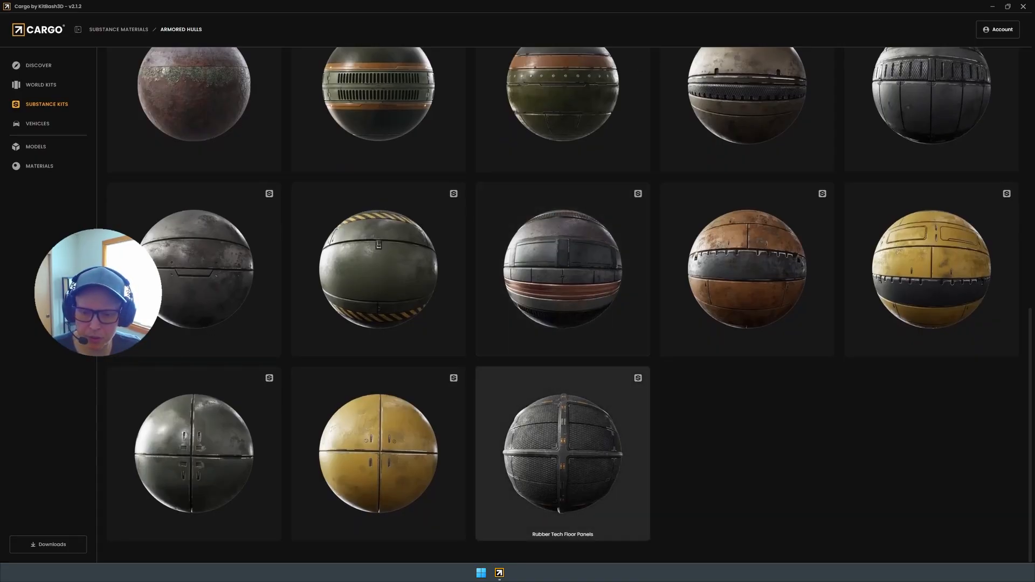
Download Rubber Tech Floor Panels in Substance Designer (.sbs) format and open it in Designer
{"action": "left_click", "coordinate": [563, 453]}
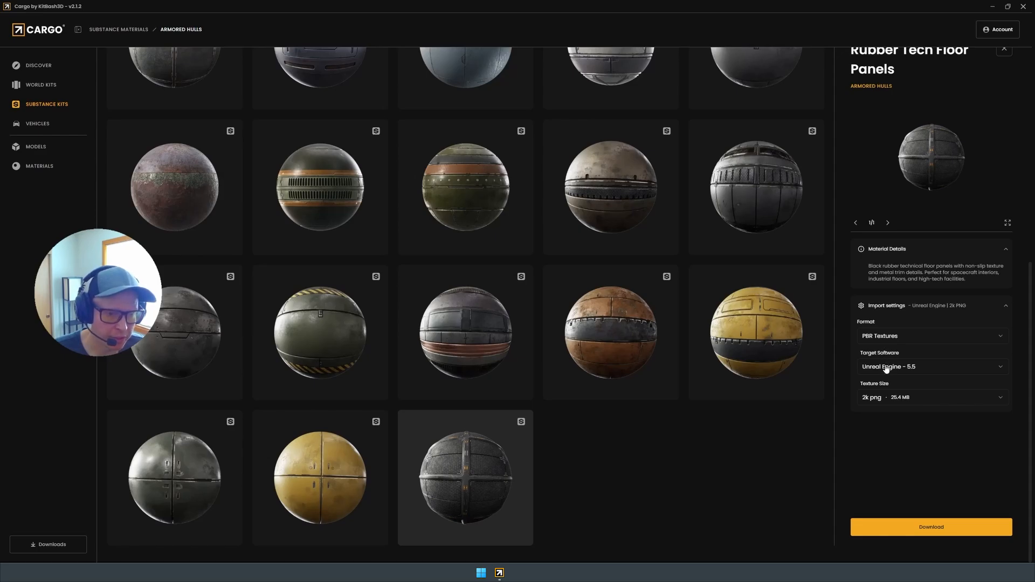
{"action": "left_click", "coordinate": [932, 336]}
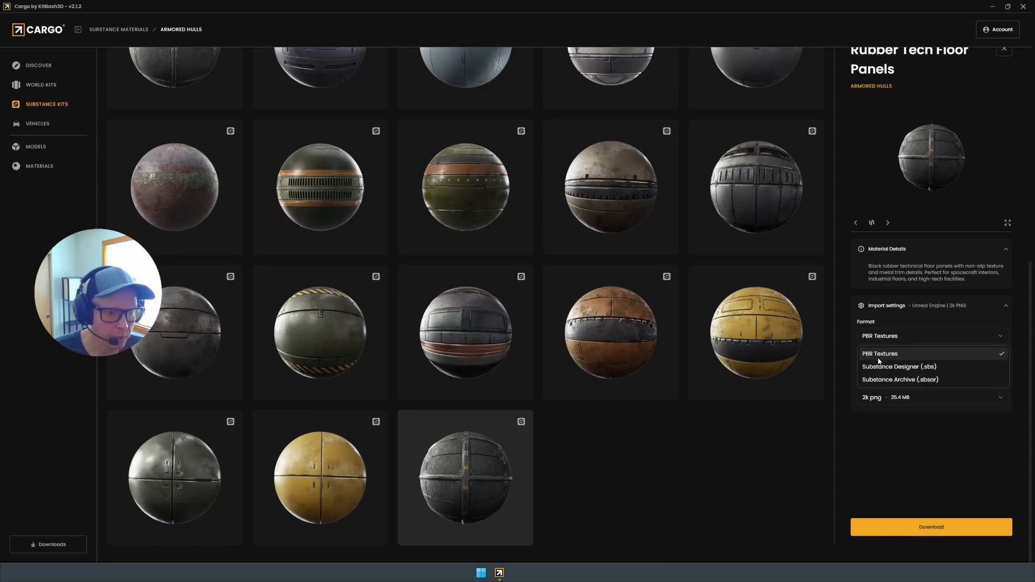
{"action": "mouse_move", "coordinate": [879, 369]}
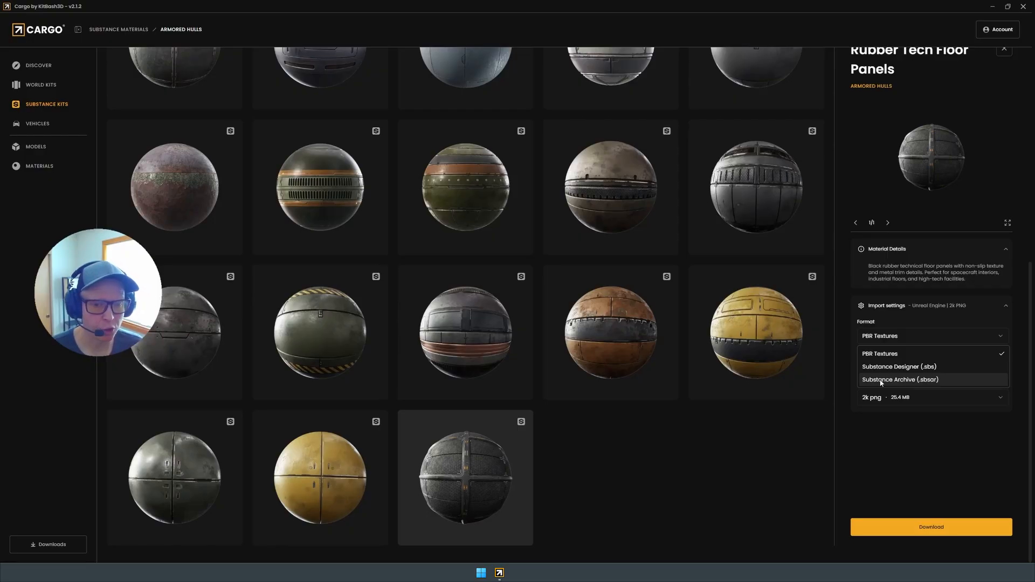
{"action": "mouse_move", "coordinate": [884, 368]}
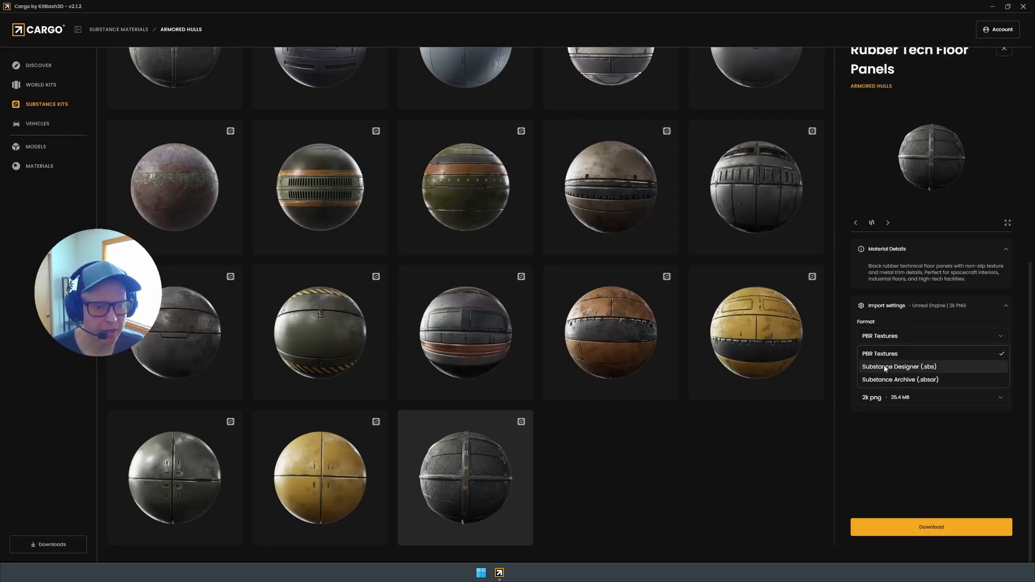
{"action": "left_click", "coordinate": [893, 367]}
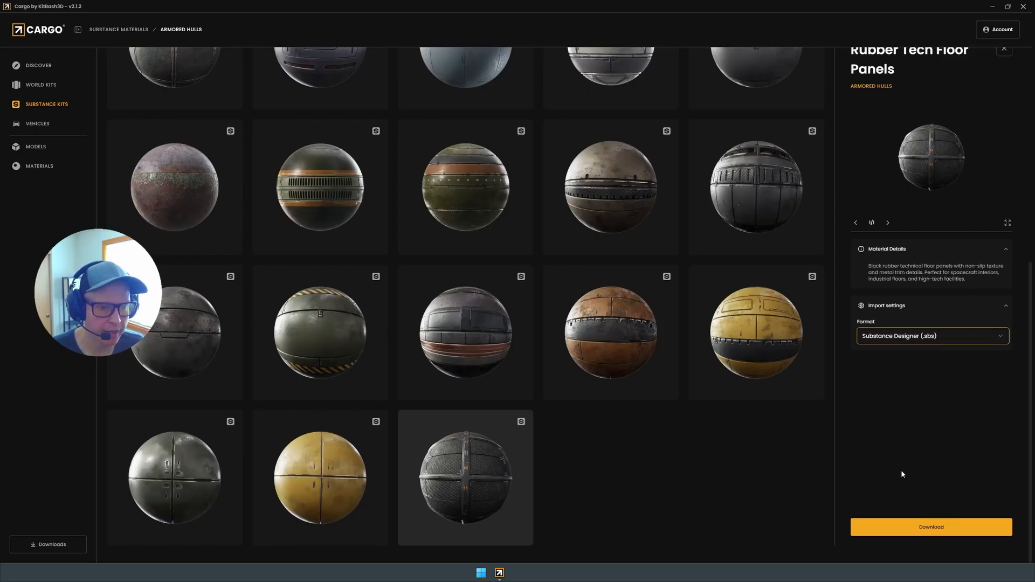
{"action": "left_click", "coordinate": [932, 527]}
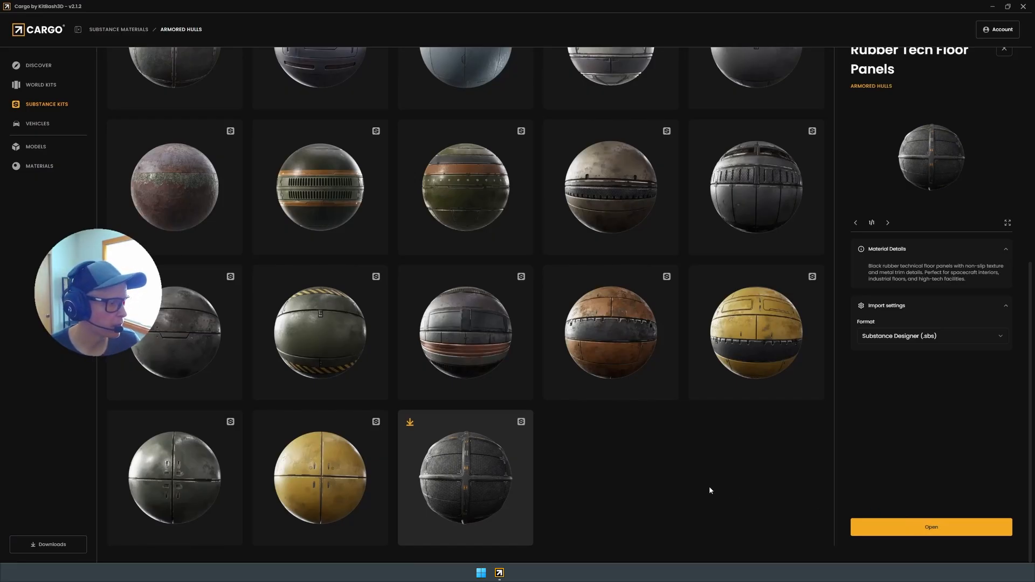
{"action": "left_click", "coordinate": [931, 526]}
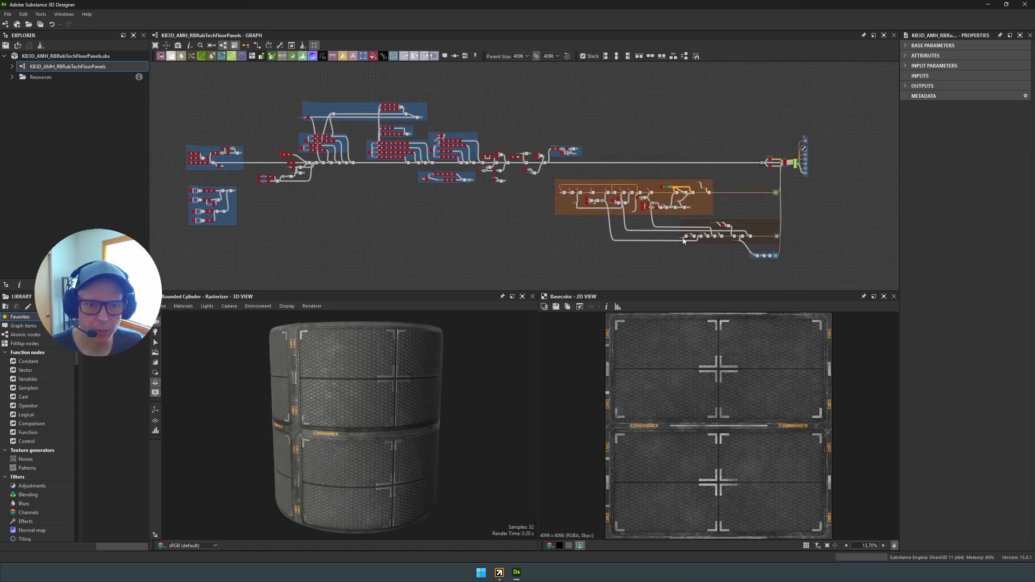
{"action": "mouse_move", "coordinate": [749, 178]}
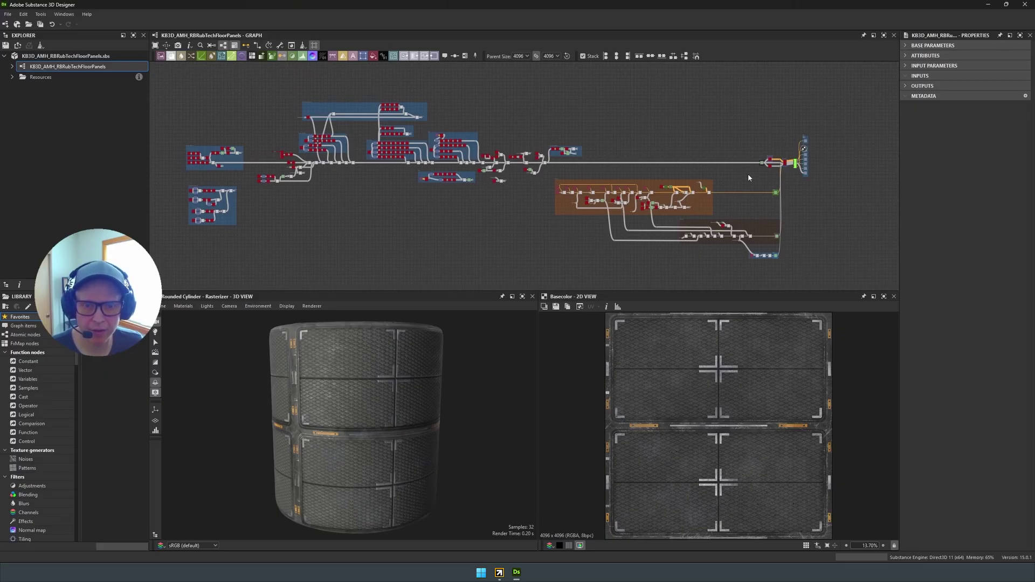
{"action": "mouse_move", "coordinate": [602, 225]}
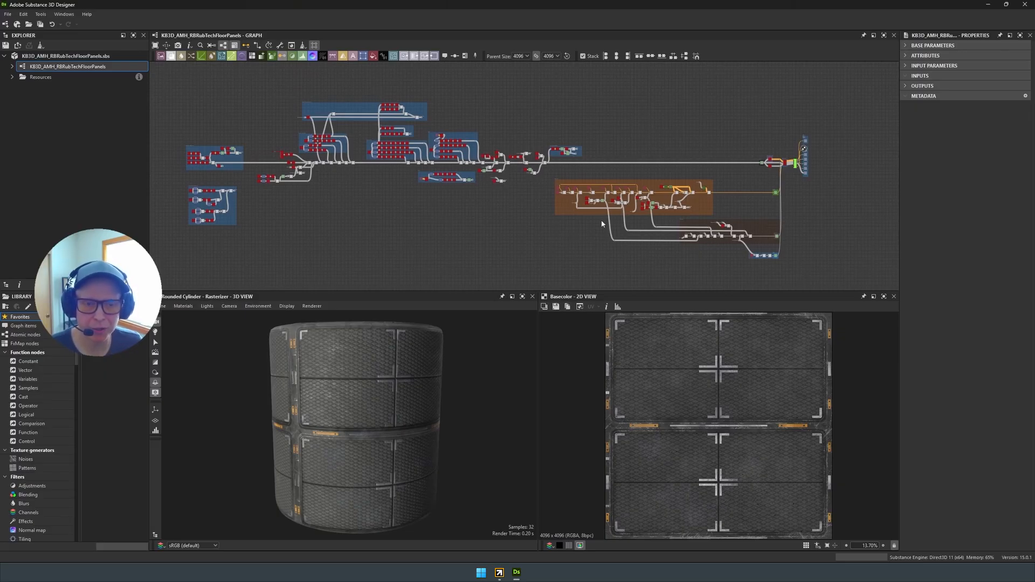
{"action": "mouse_move", "coordinate": [522, 224]}
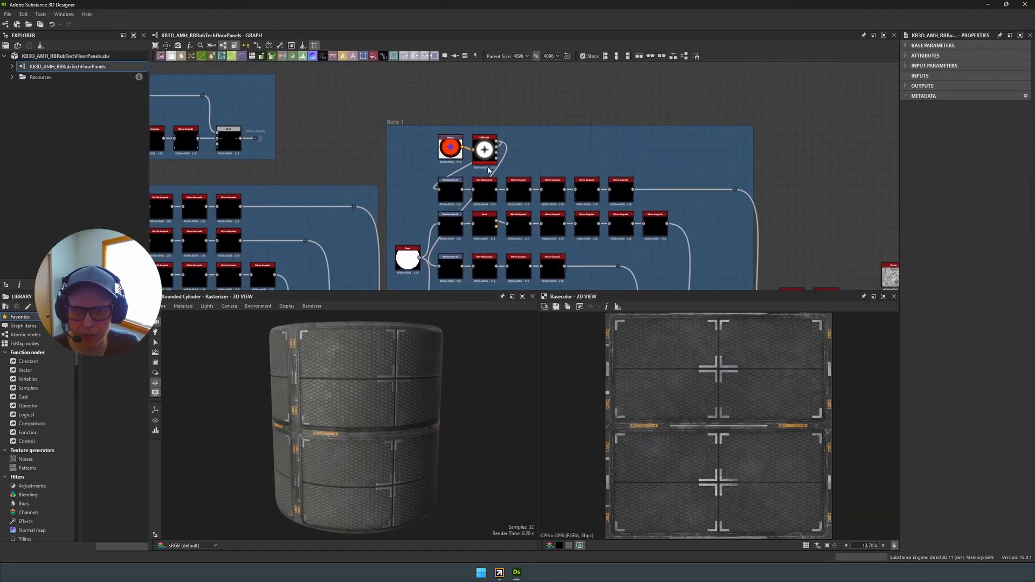
{"action": "scroll", "scroll_direction": "down", "scroll_amount": 3}
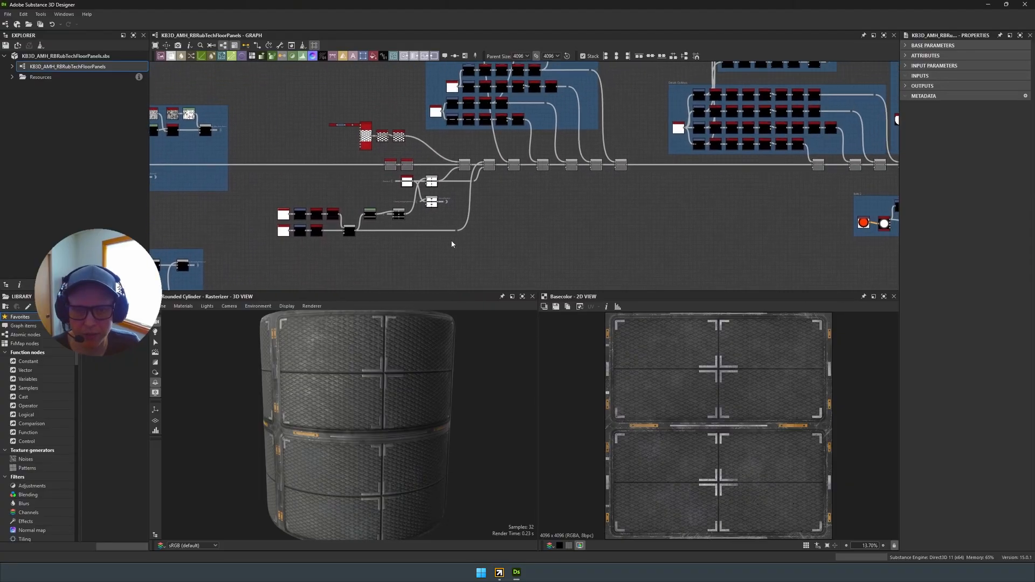
{"action": "scroll", "scroll_direction": "down", "scroll_amount": 3}
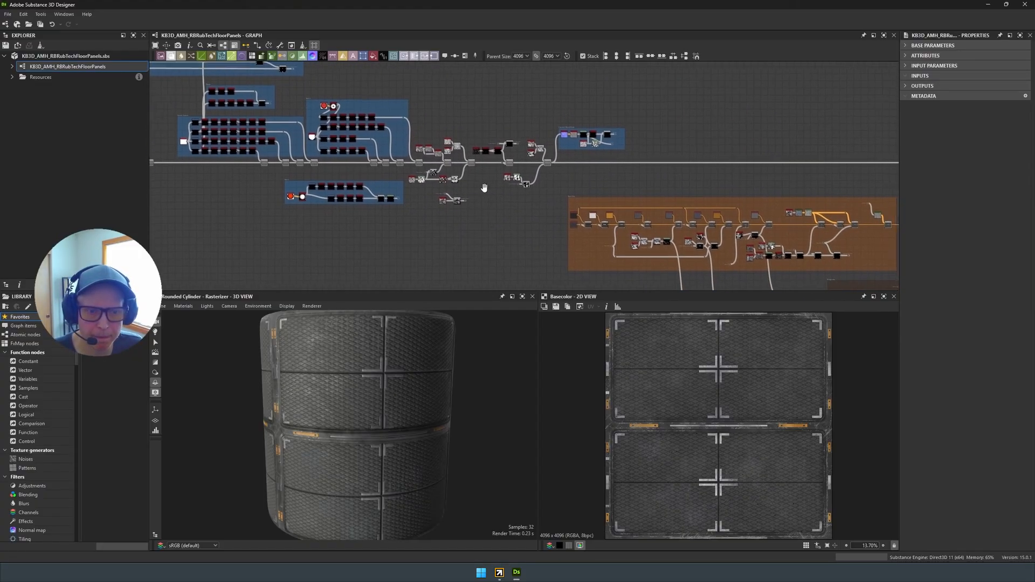
{"action": "left_click_drag", "start_coordinate": [485, 187], "coordinate": [517, 164]}
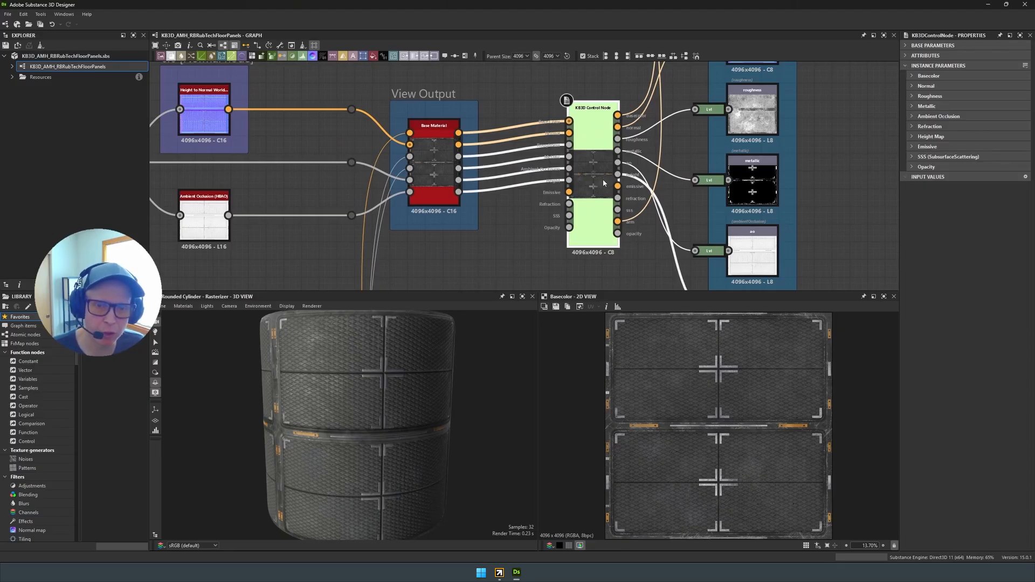
{"action": "mouse_move", "coordinate": [590, 205]}
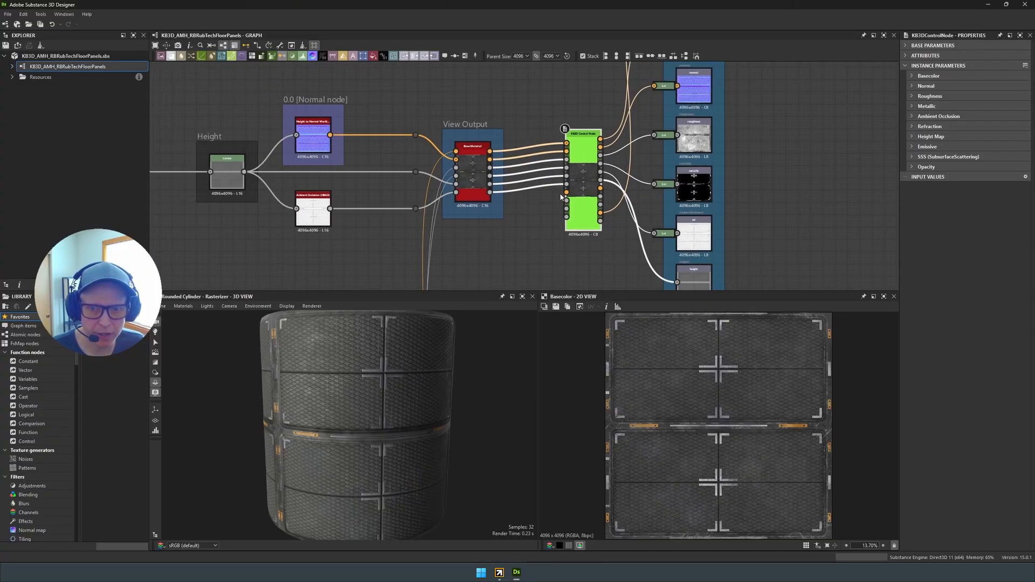
Frame the entire floor panels node network in the Graph view
{"action": "right_click", "coordinate": [607, 142]}
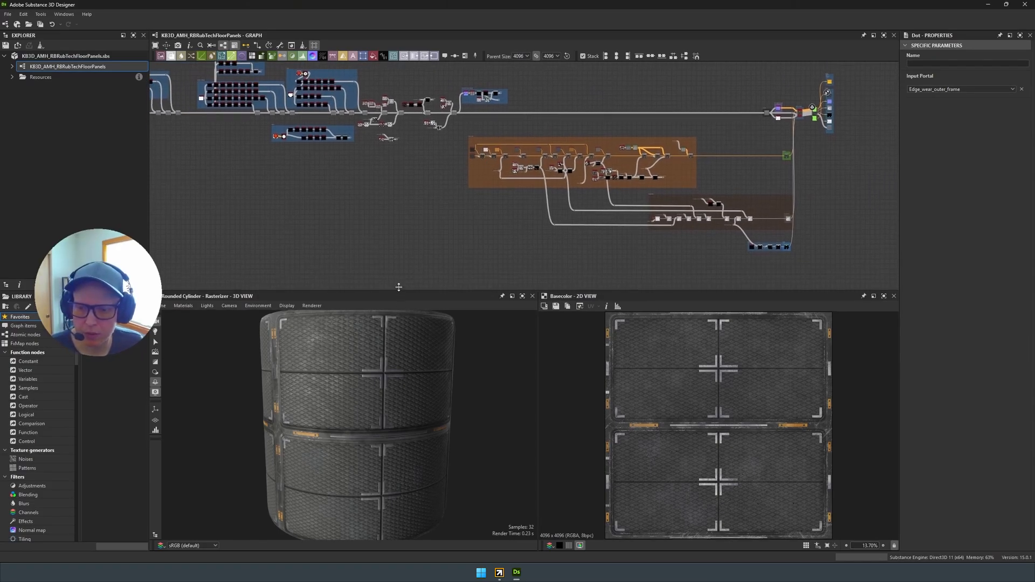
Switch the 3D View renderer to GPU Pathtracer for the floor panels cylinder
{"action": "left_click", "coordinate": [311, 291]}
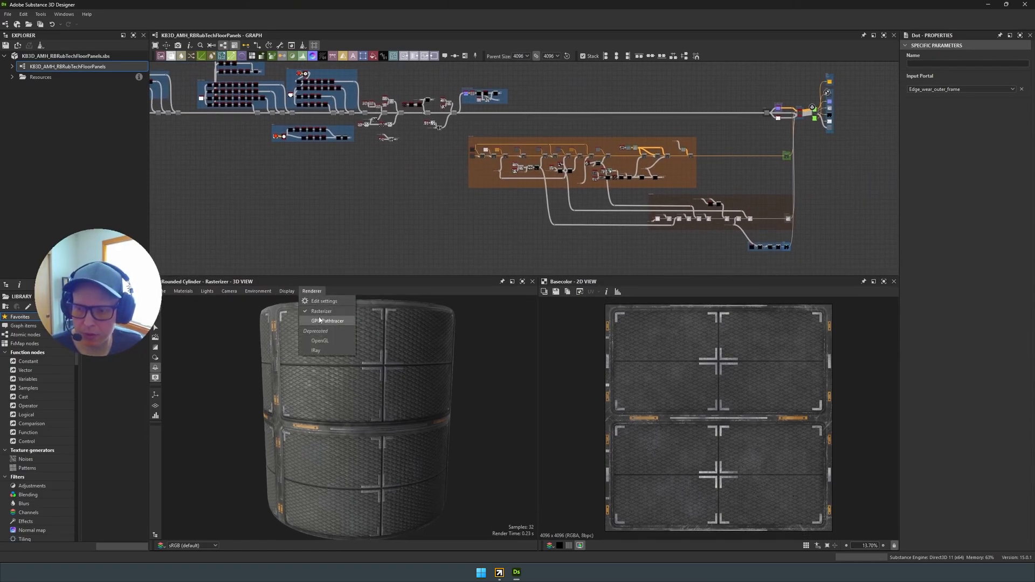
{"action": "left_click", "coordinate": [328, 320]}
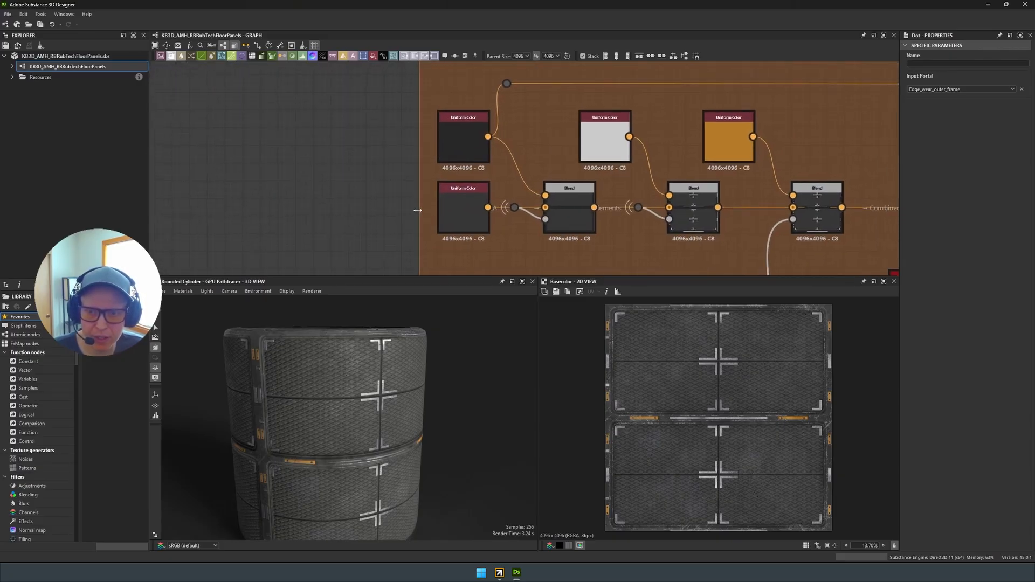
Edit the dark trim Uniform Color node's Output Color, testing red and green before reverting
{"action": "left_click", "coordinate": [464, 139]}
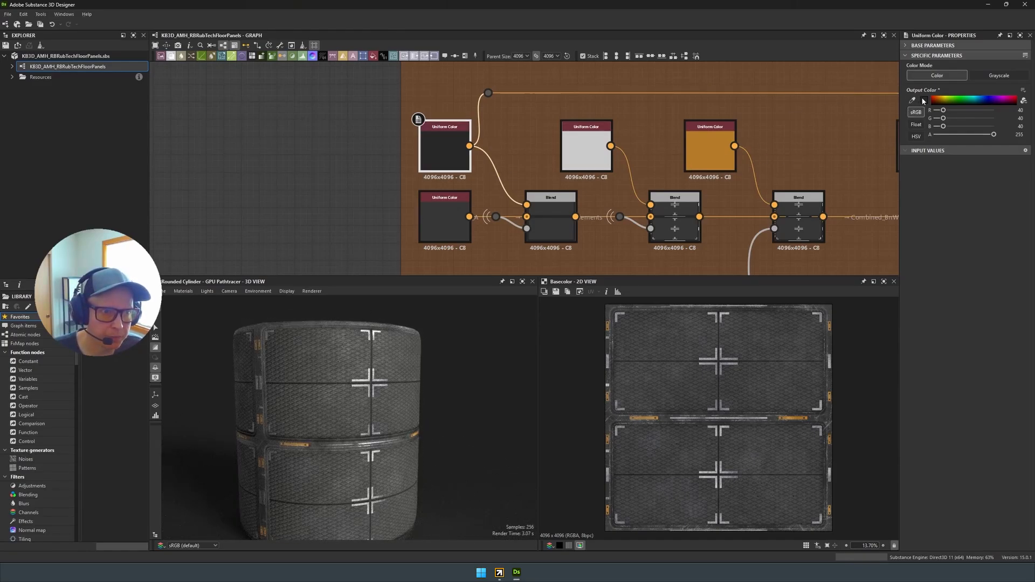
{"action": "left_click", "coordinate": [924, 99]}
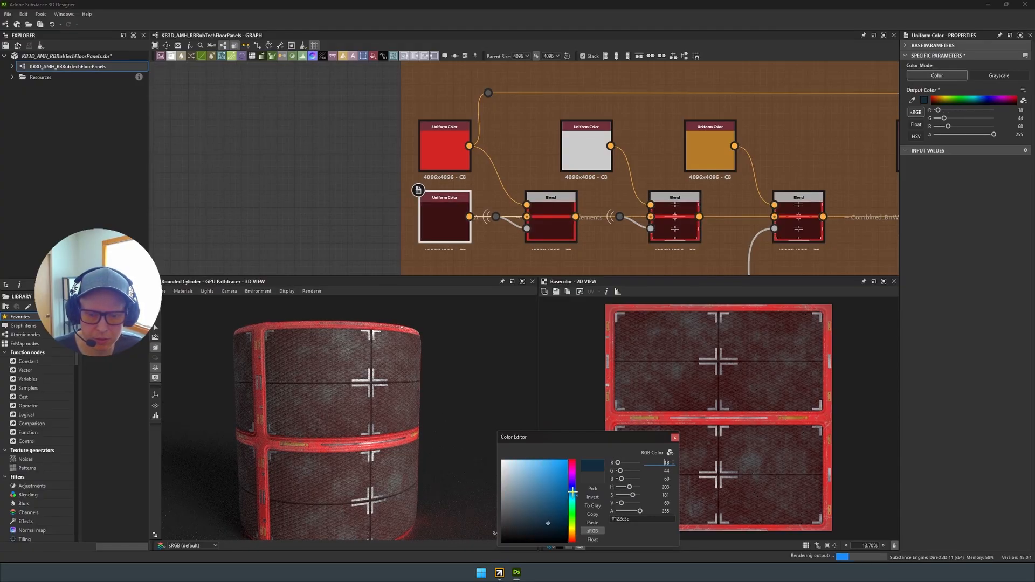
{"action": "left_click_drag", "start_coordinate": [548, 523], "coordinate": [543, 524]}
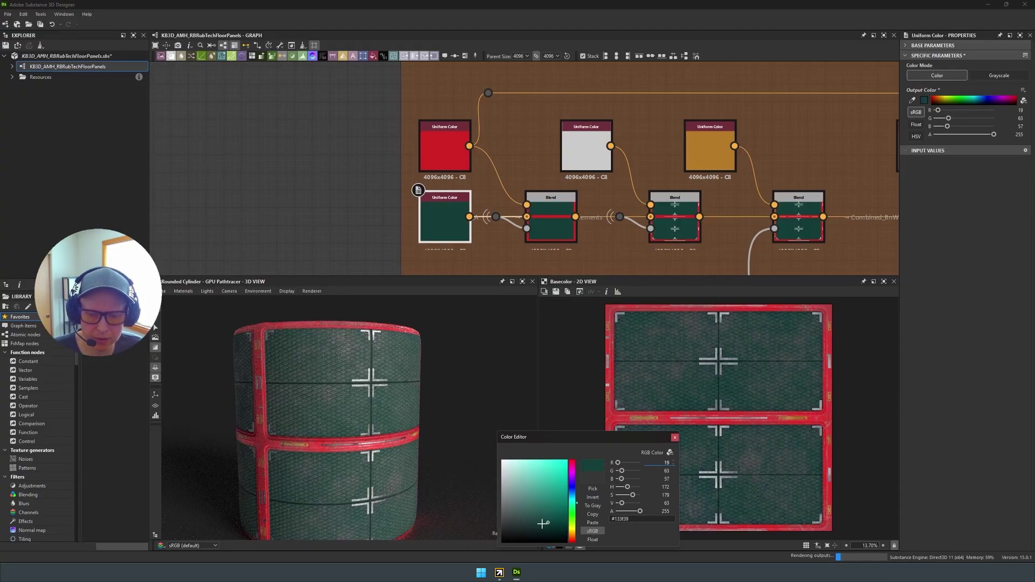
{"action": "left_click", "coordinate": [674, 438]}
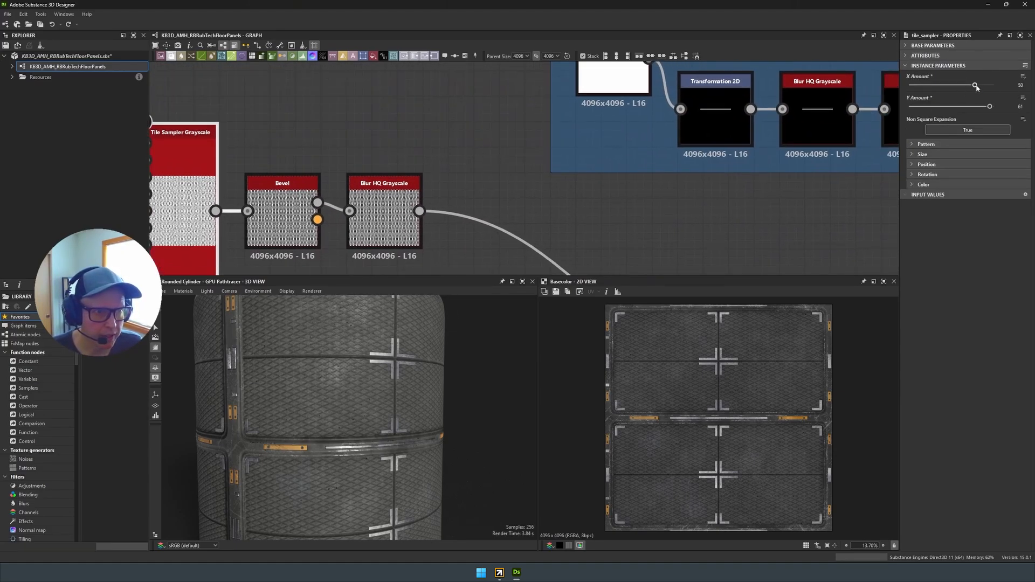
Lower the tile_sampler X and Y Amount to 17, enlarging the rubber mesh pattern
{"action": "left_click_drag", "start_coordinate": [973, 85], "coordinate": [929, 85]}
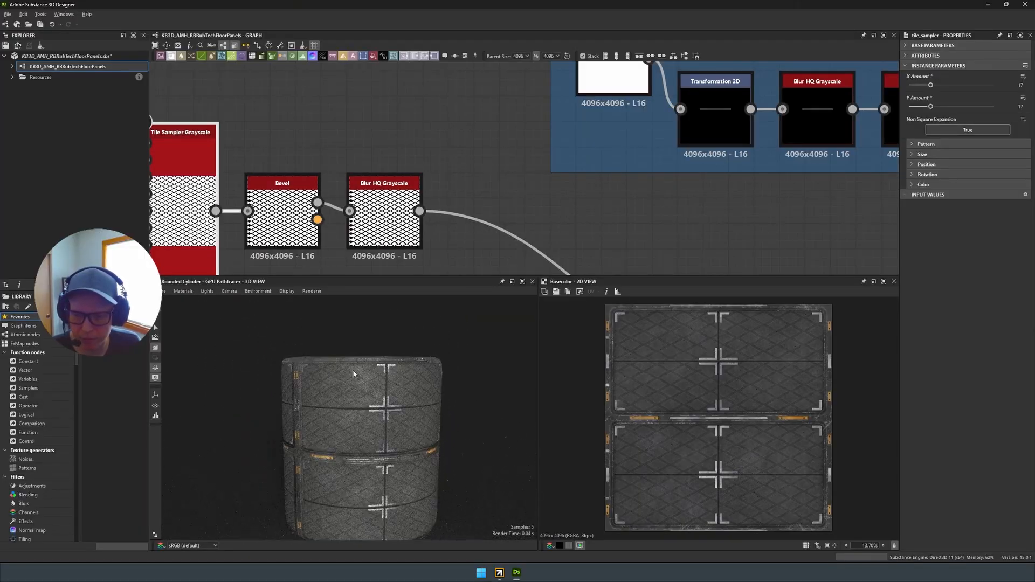
{"action": "left_click_drag", "start_coordinate": [353, 374], "coordinate": [339, 358]}
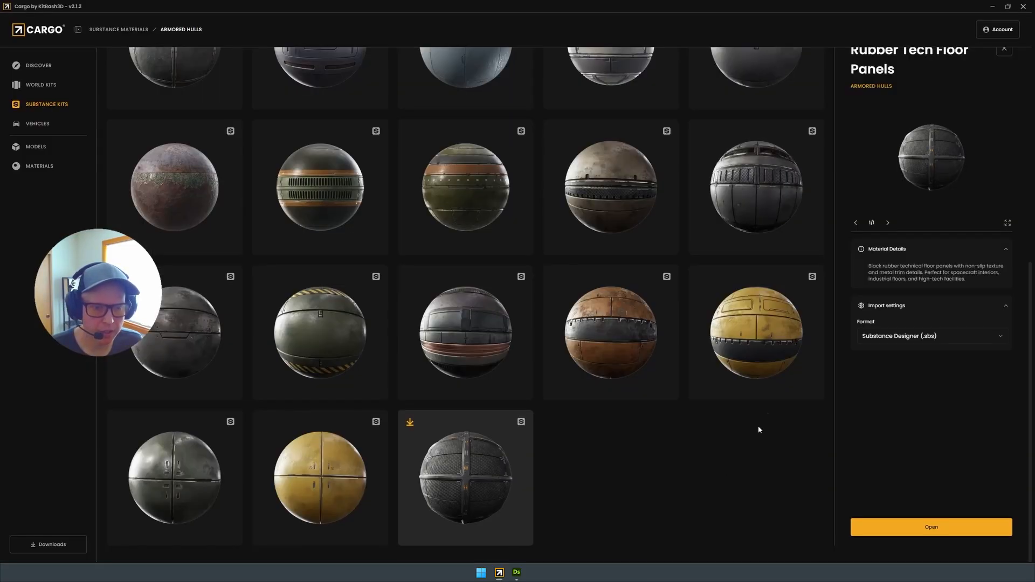
Download Rubber Tech Floor Panels as Substance Archive (.sbsar) and open it in Sampler
{"action": "left_click", "coordinate": [931, 336]}
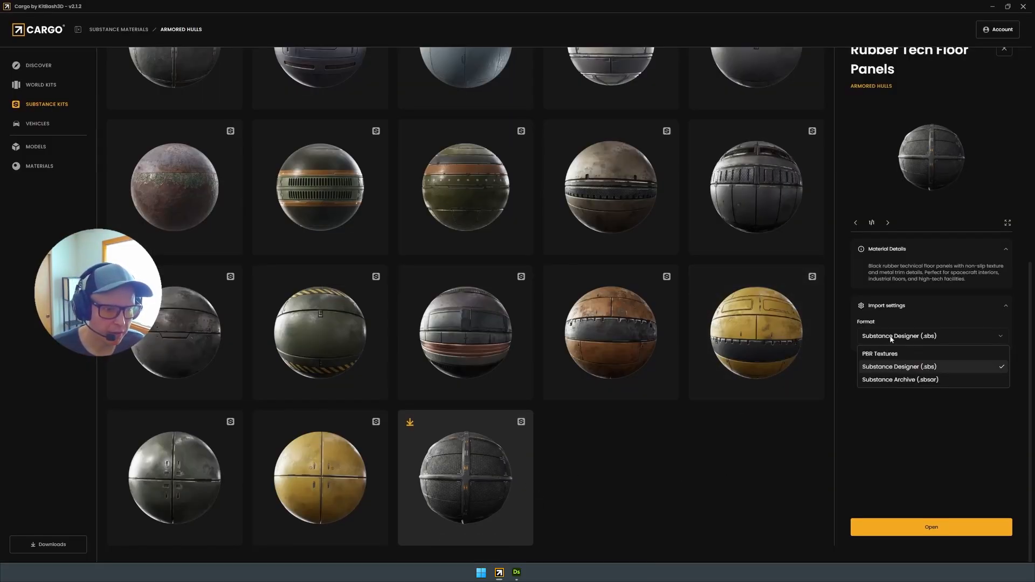
{"action": "mouse_move", "coordinate": [897, 380]}
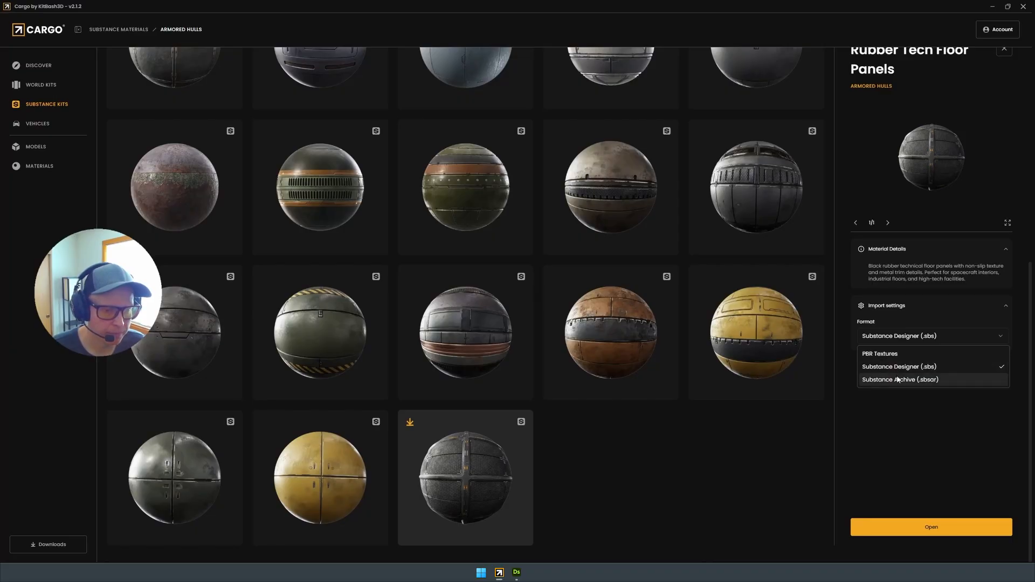
{"action": "left_click", "coordinate": [900, 379]}
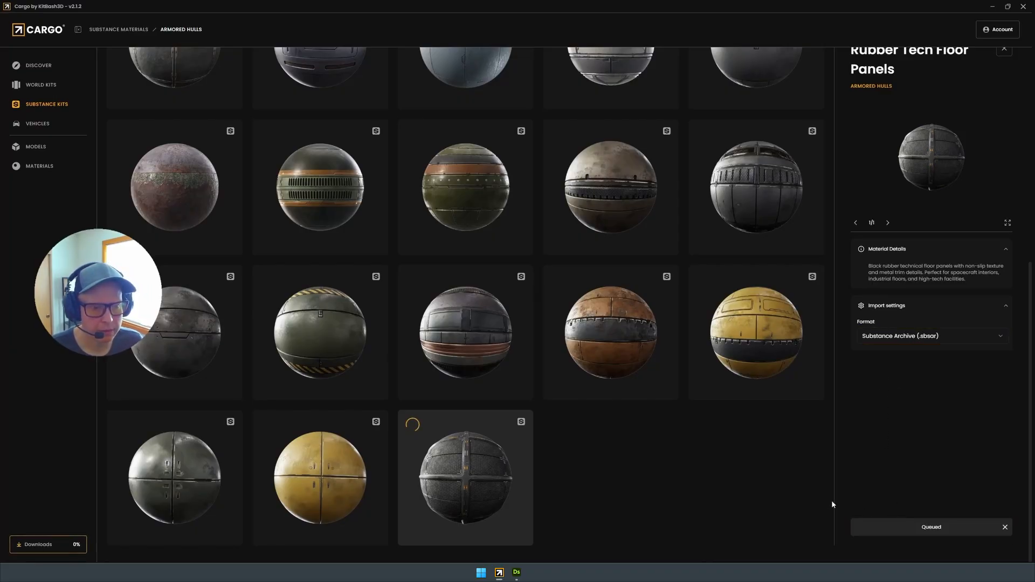
{"action": "mouse_move", "coordinate": [809, 499]}
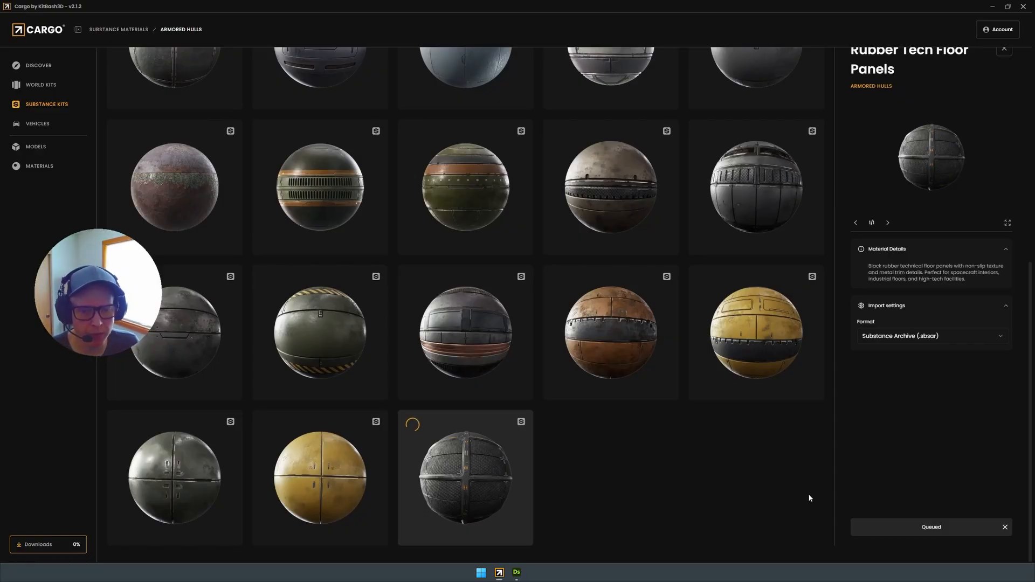
{"action": "mouse_move", "coordinate": [875, 529]}
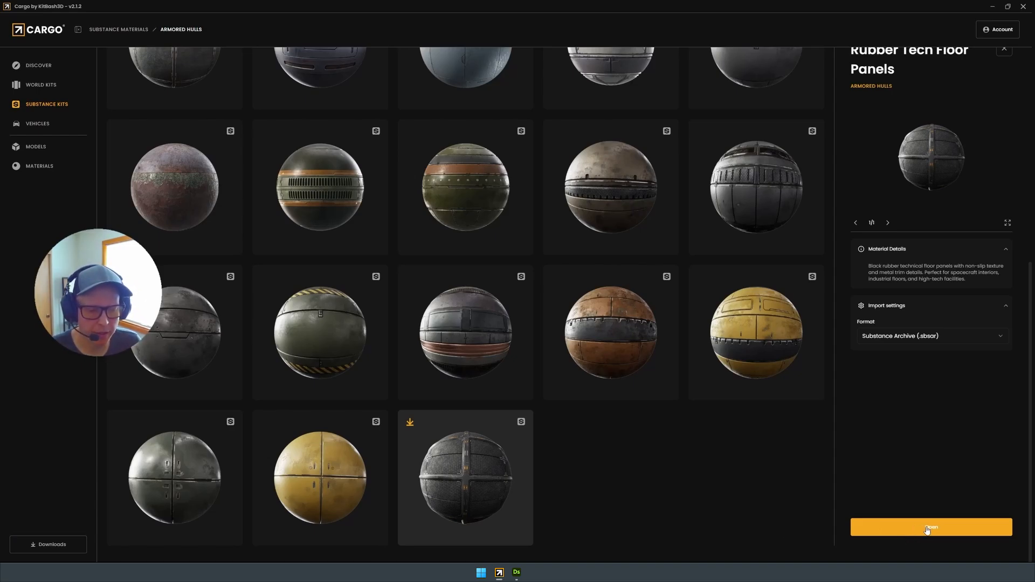
{"action": "left_click", "coordinate": [932, 529]}
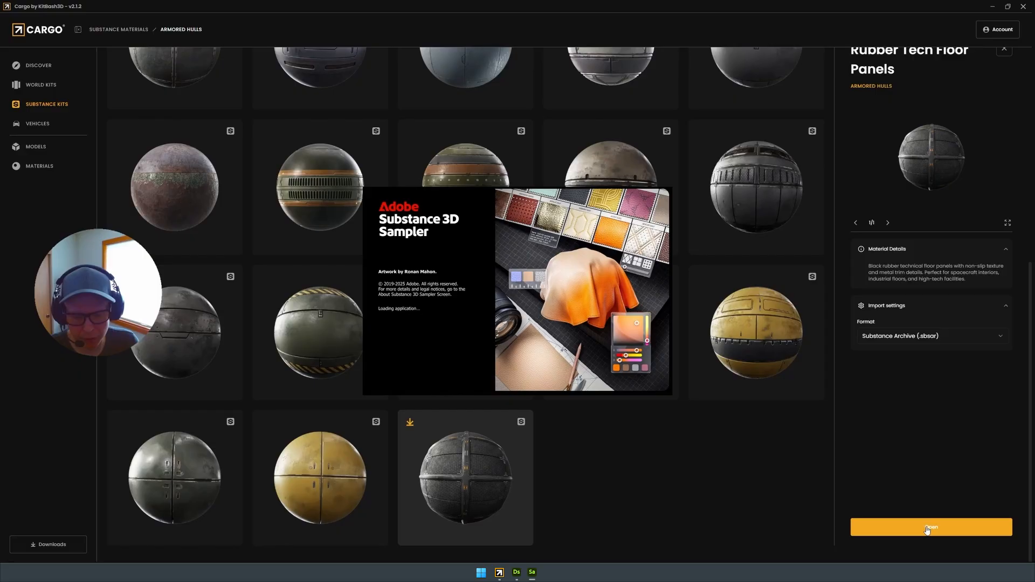
Load the material onto Sampler's preview sphere and expand its Basecolor parameters
{"action": "left_click", "coordinate": [931, 527]}
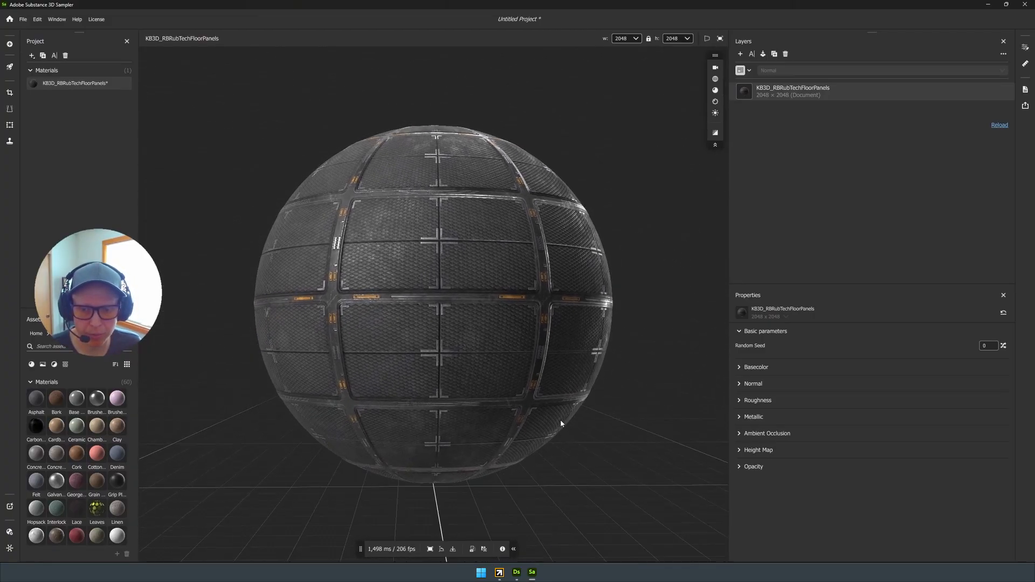
{"action": "left_click_drag", "start_coordinate": [560, 424], "coordinate": [482, 427]}
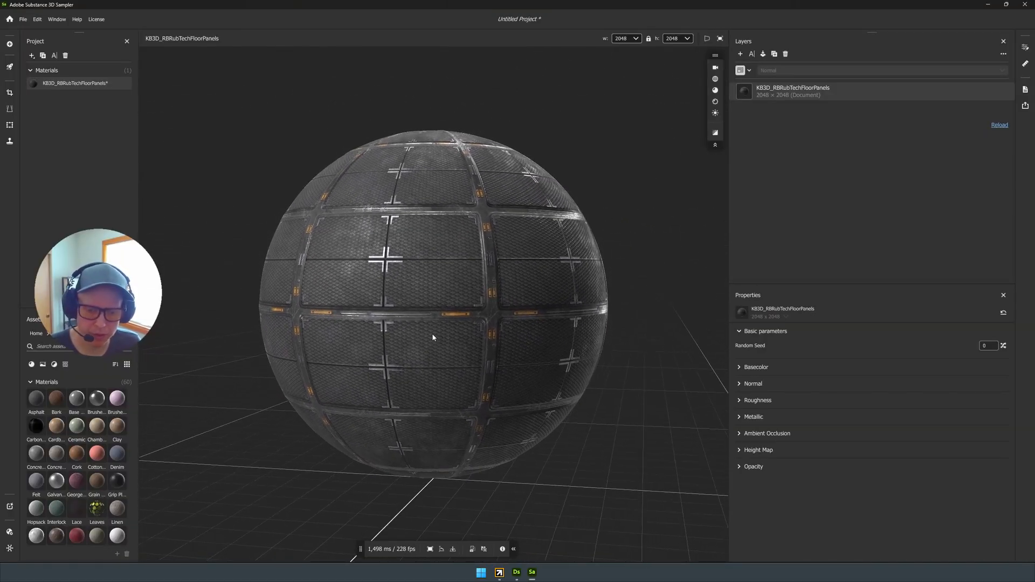
{"action": "mouse_move", "coordinate": [478, 369]}
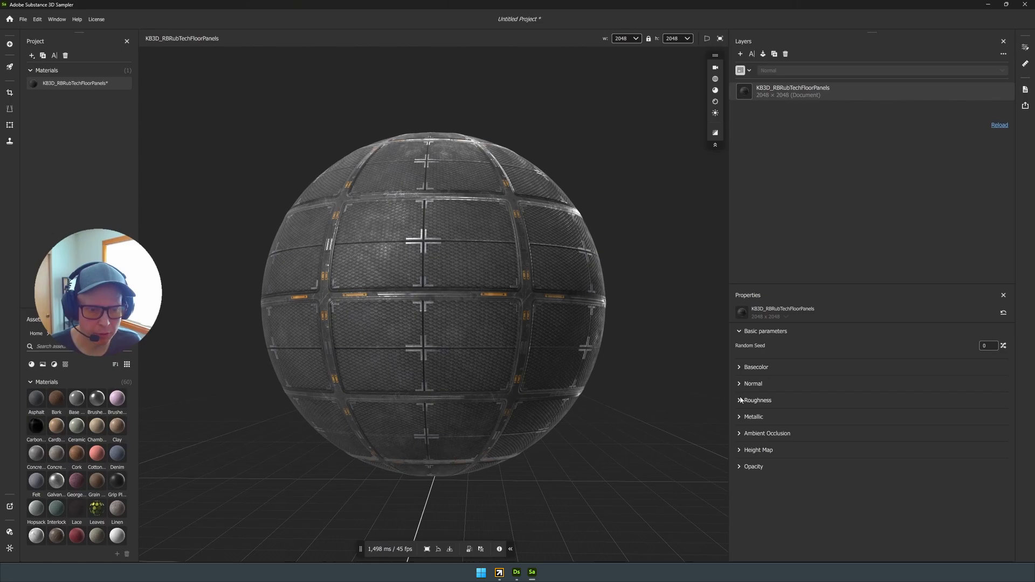
{"action": "left_click", "coordinate": [755, 367]}
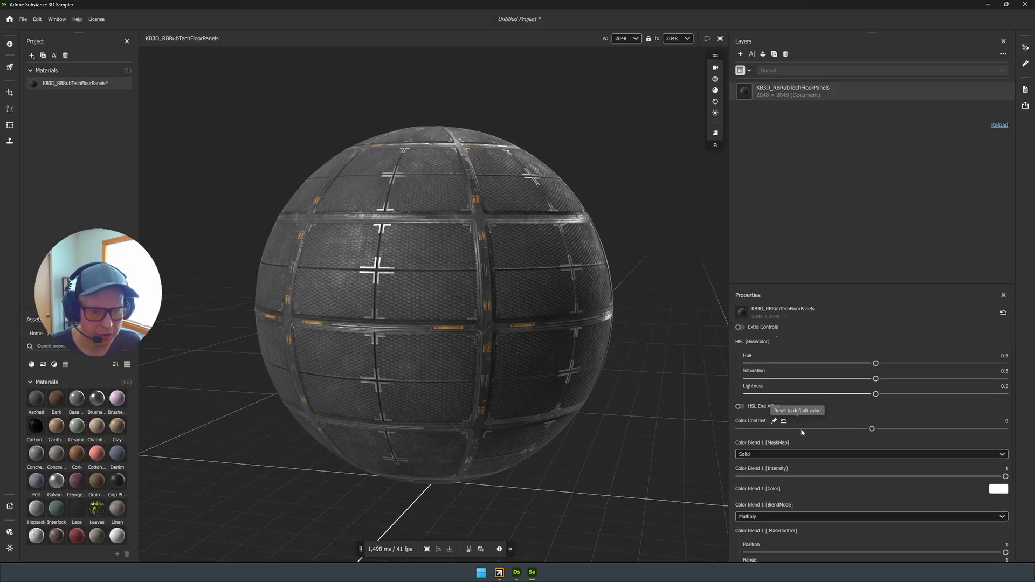
Set the Color Blend 1 colour to deep red (R194 G29 B29), tinting the panels red
{"action": "scroll", "scroll_direction": "down", "scroll_amount": 3}
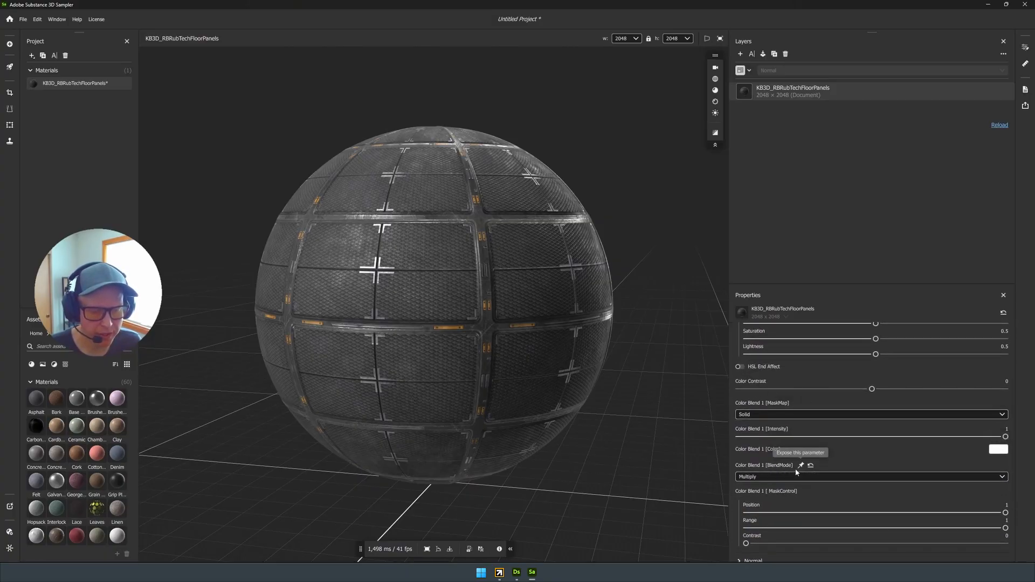
{"action": "mouse_move", "coordinate": [764, 442]}
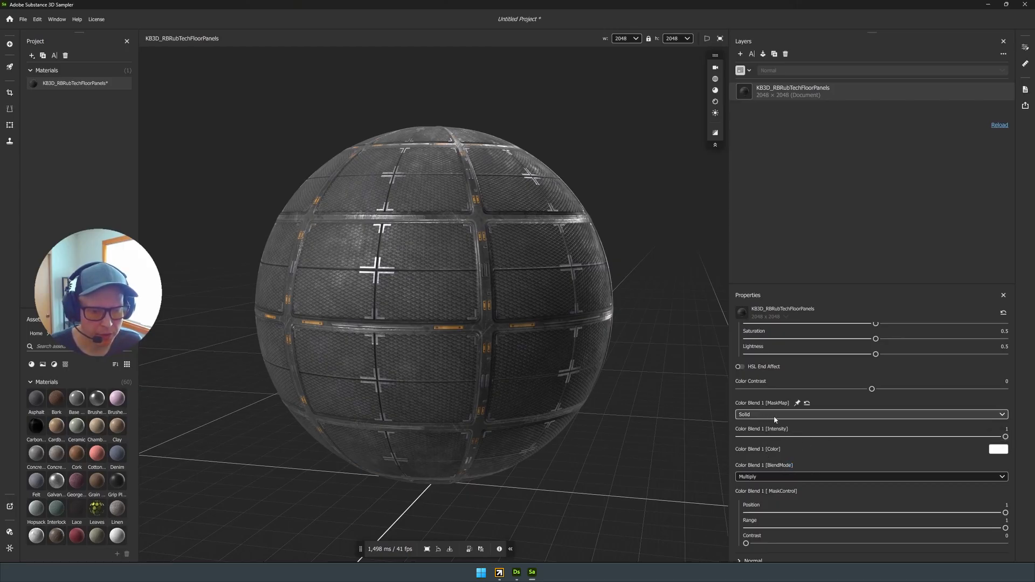
{"action": "left_click", "coordinate": [999, 449]}
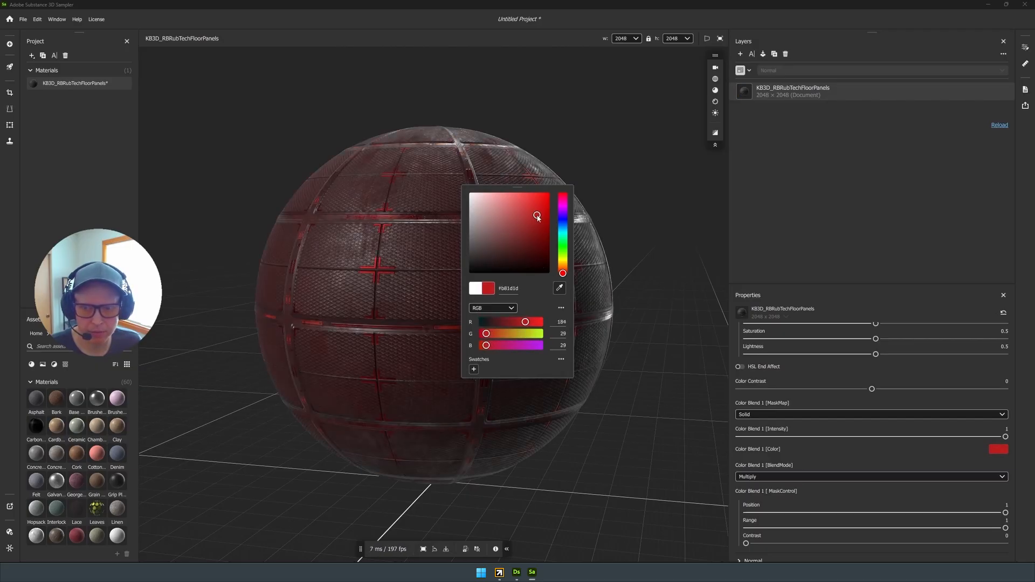
{"action": "left_click_drag", "start_coordinate": [536, 216], "coordinate": [532, 214]}
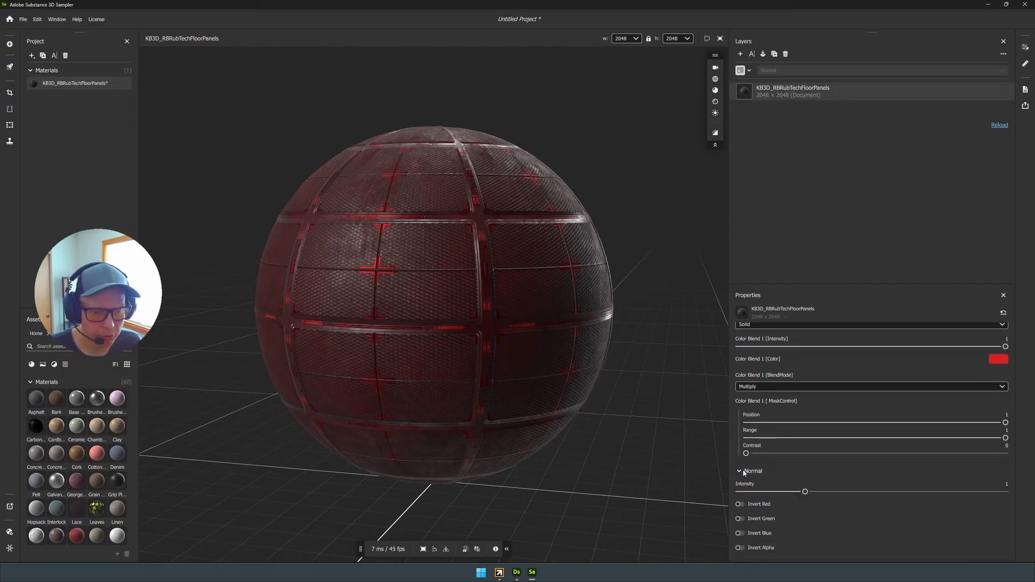
Raise the Normal Intensity to 2.318 and inspect the deeper panel relief on the red sphere
{"action": "left_click_drag", "start_coordinate": [804, 491], "coordinate": [886, 492]}
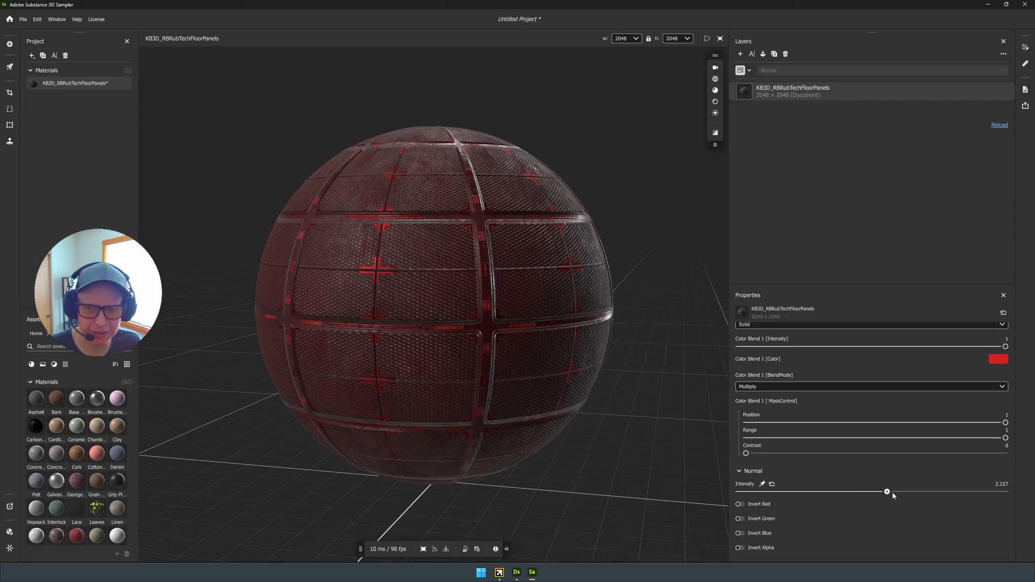
{"action": "left_click_drag", "start_coordinate": [886, 491], "coordinate": [892, 492]}
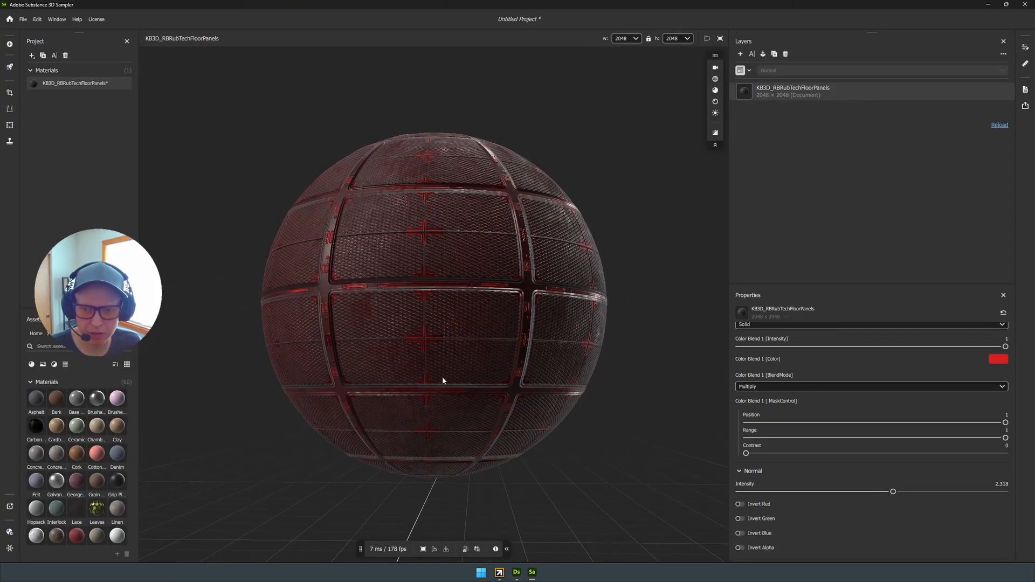
{"action": "left_click_drag", "start_coordinate": [442, 380], "coordinate": [424, 437]}
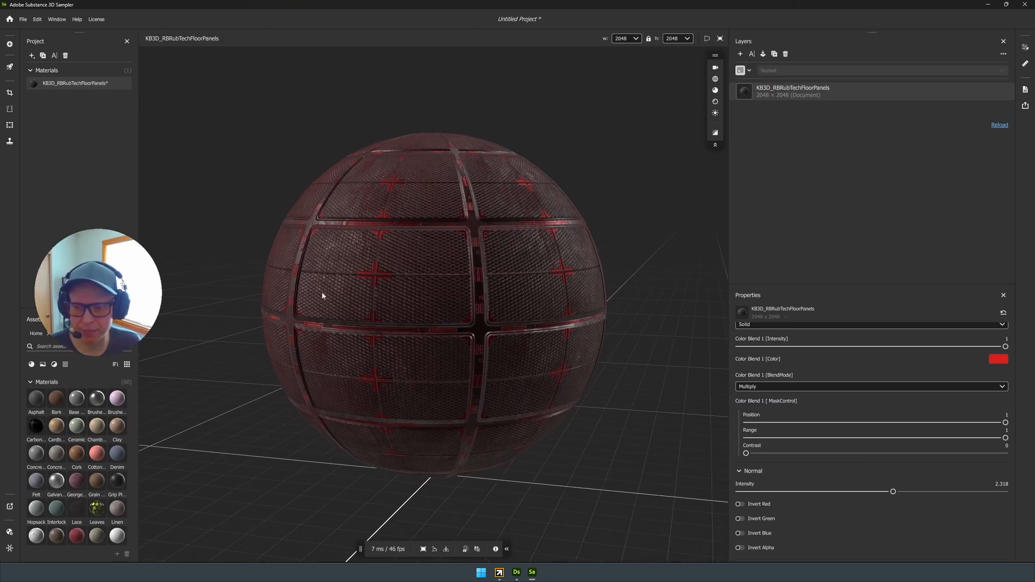
{"action": "mouse_move", "coordinate": [537, 306]}
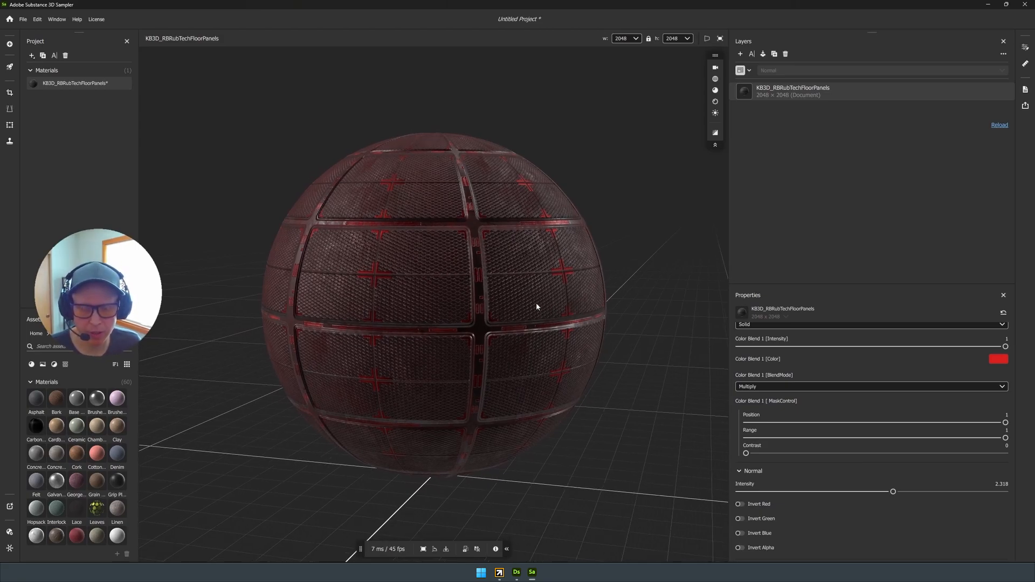
{"action": "left_click_drag", "start_coordinate": [537, 306], "coordinate": [559, 295]}
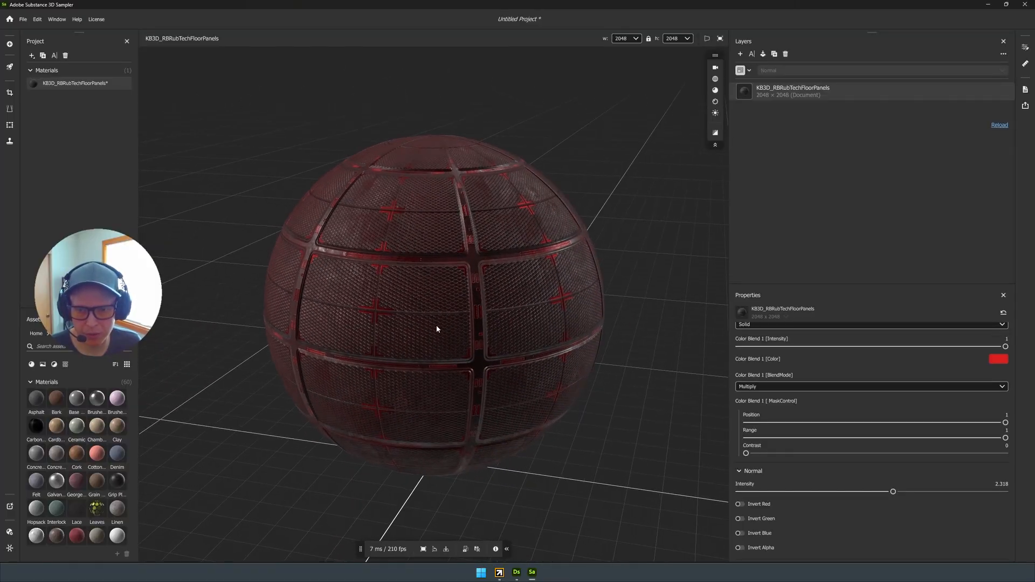
{"action": "left_click_drag", "start_coordinate": [435, 328], "coordinate": [455, 310]}
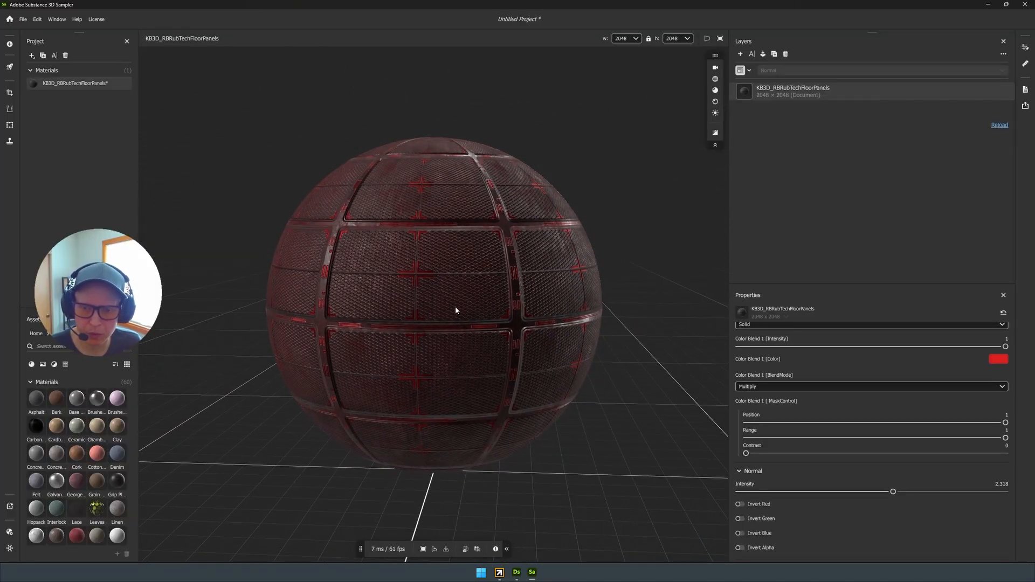
{"action": "scroll", "scroll_direction": "down", "scroll_amount": 3}
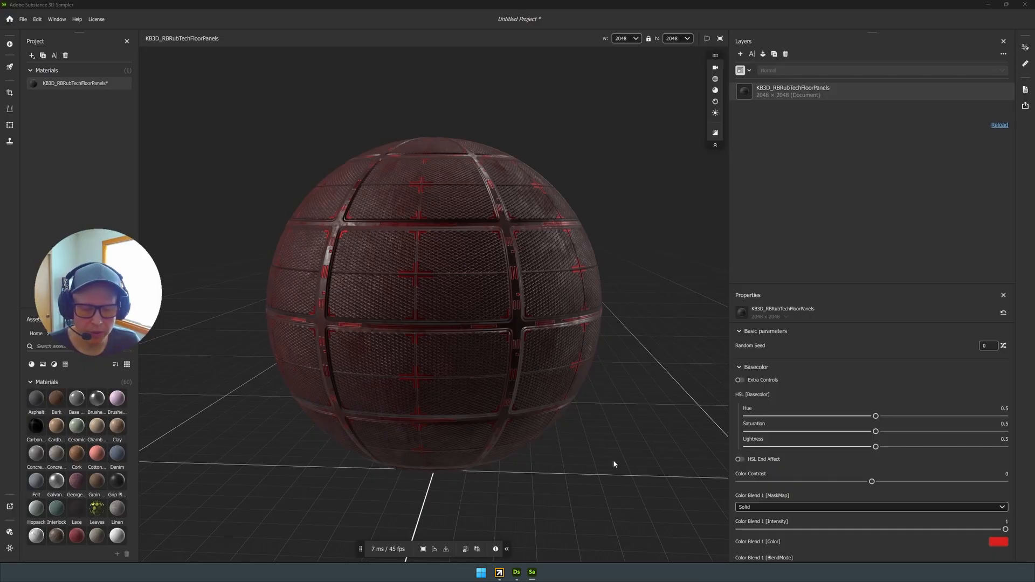
{"action": "mouse_move", "coordinate": [685, 498]}
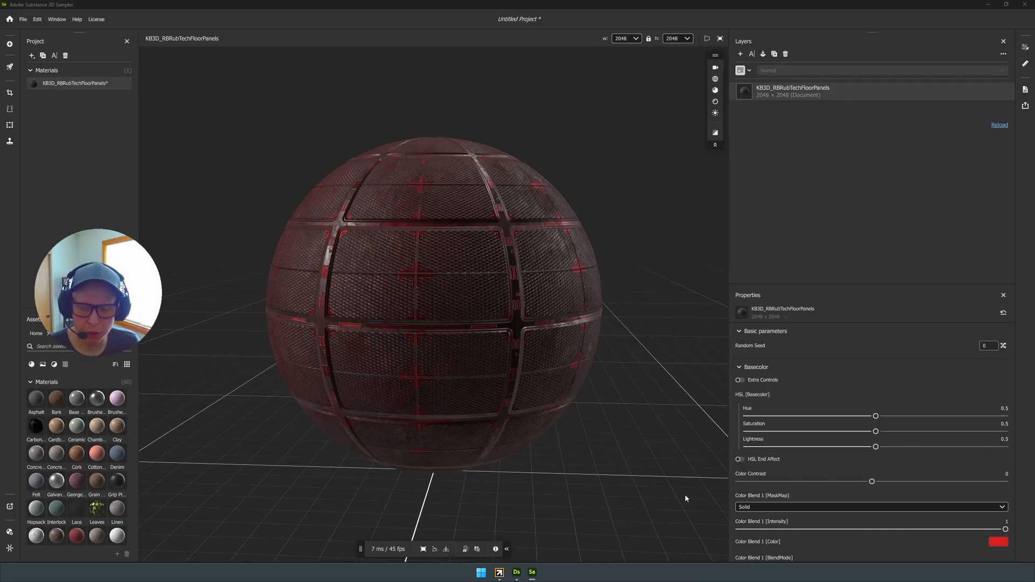